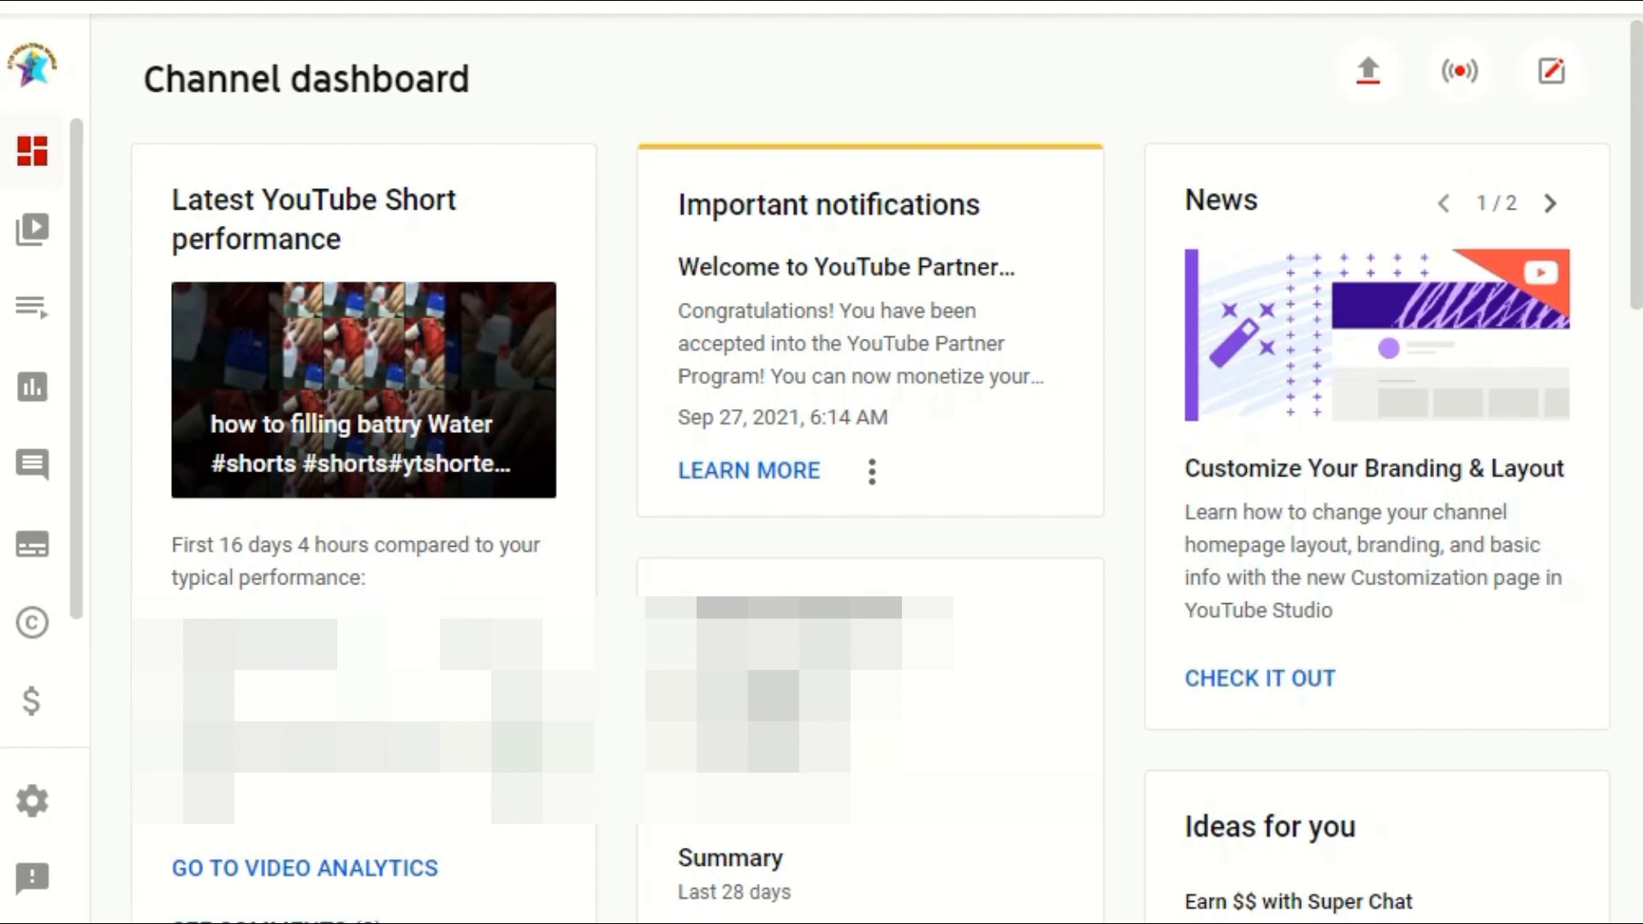
{"action": "mouse_move", "coordinate": [1257, 380]}
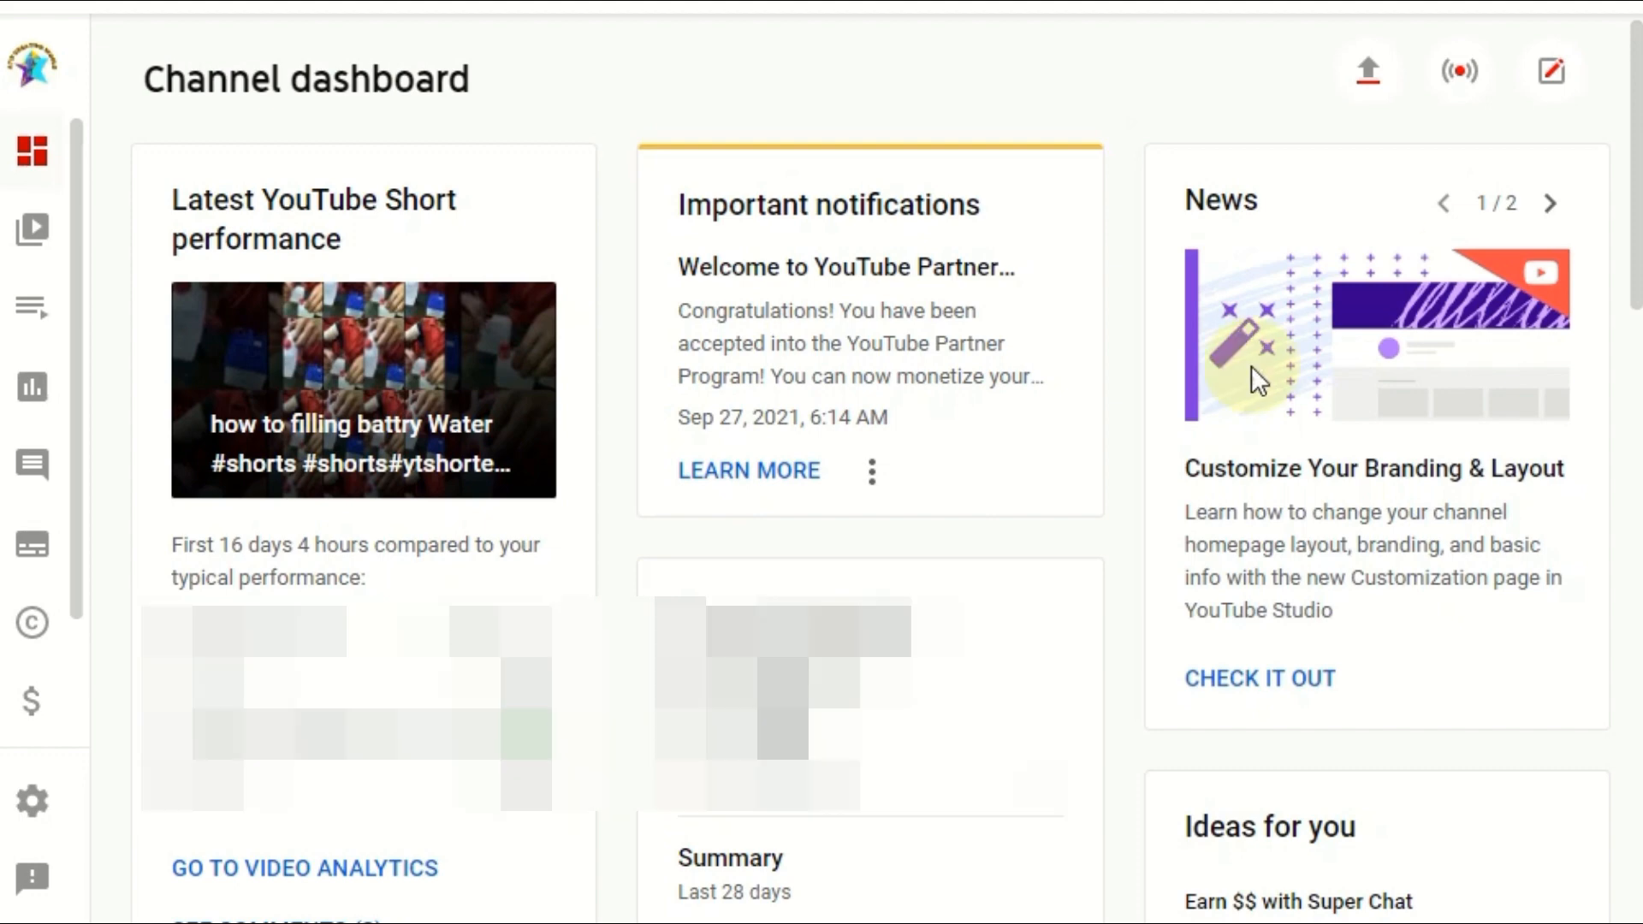
{"action": "mouse_move", "coordinate": [296, 113]}
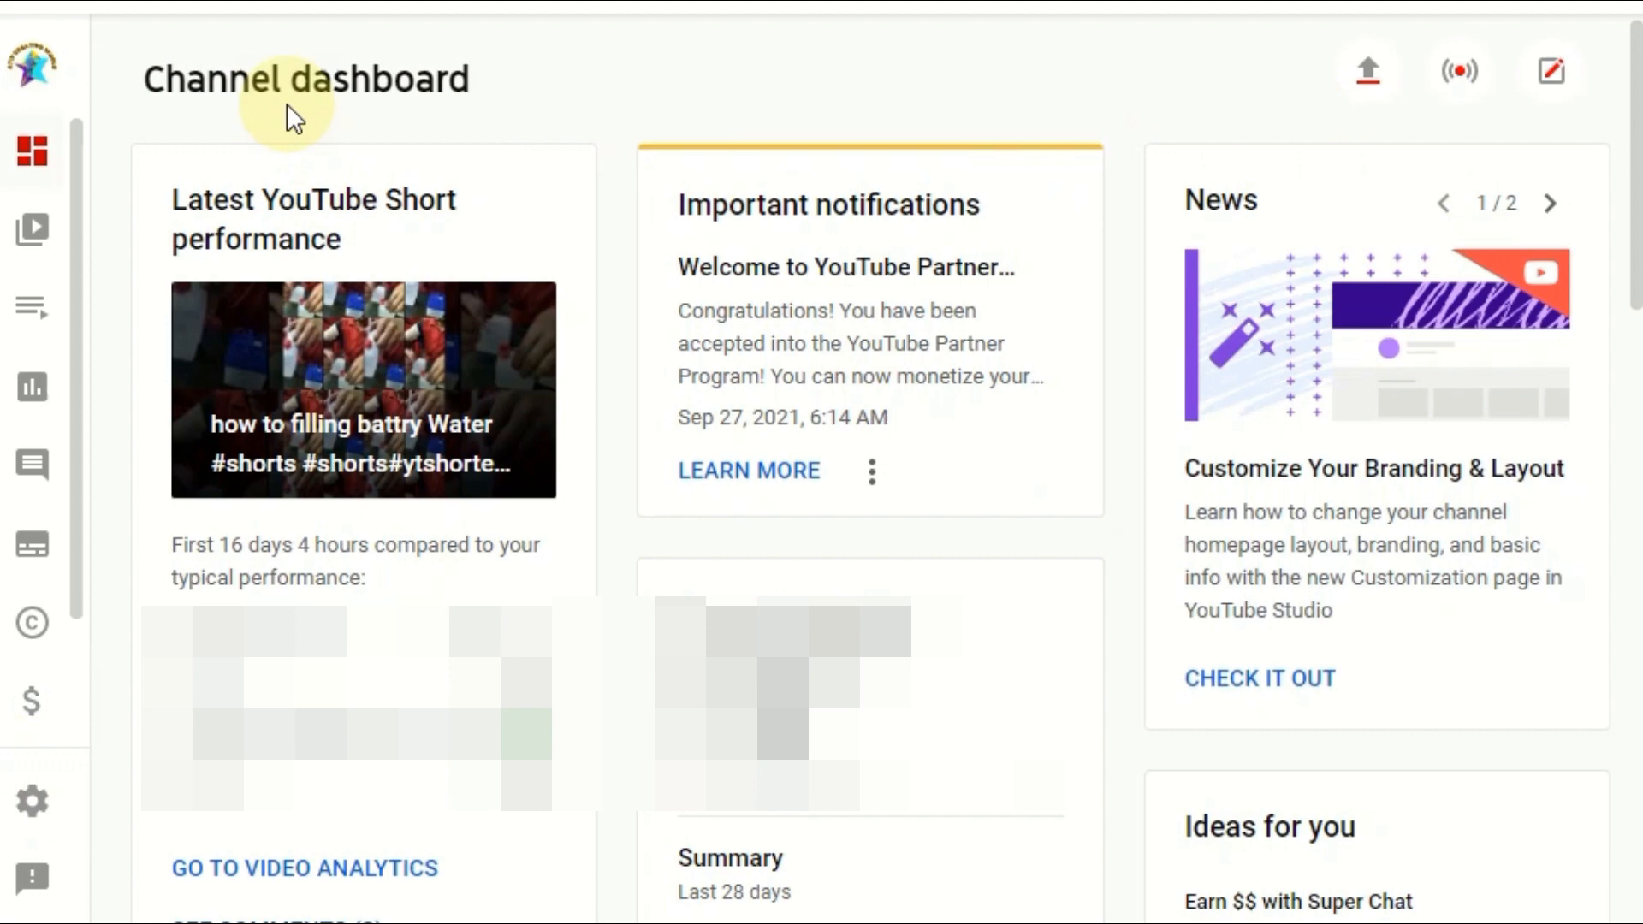
{"action": "mouse_move", "coordinate": [31, 801]}
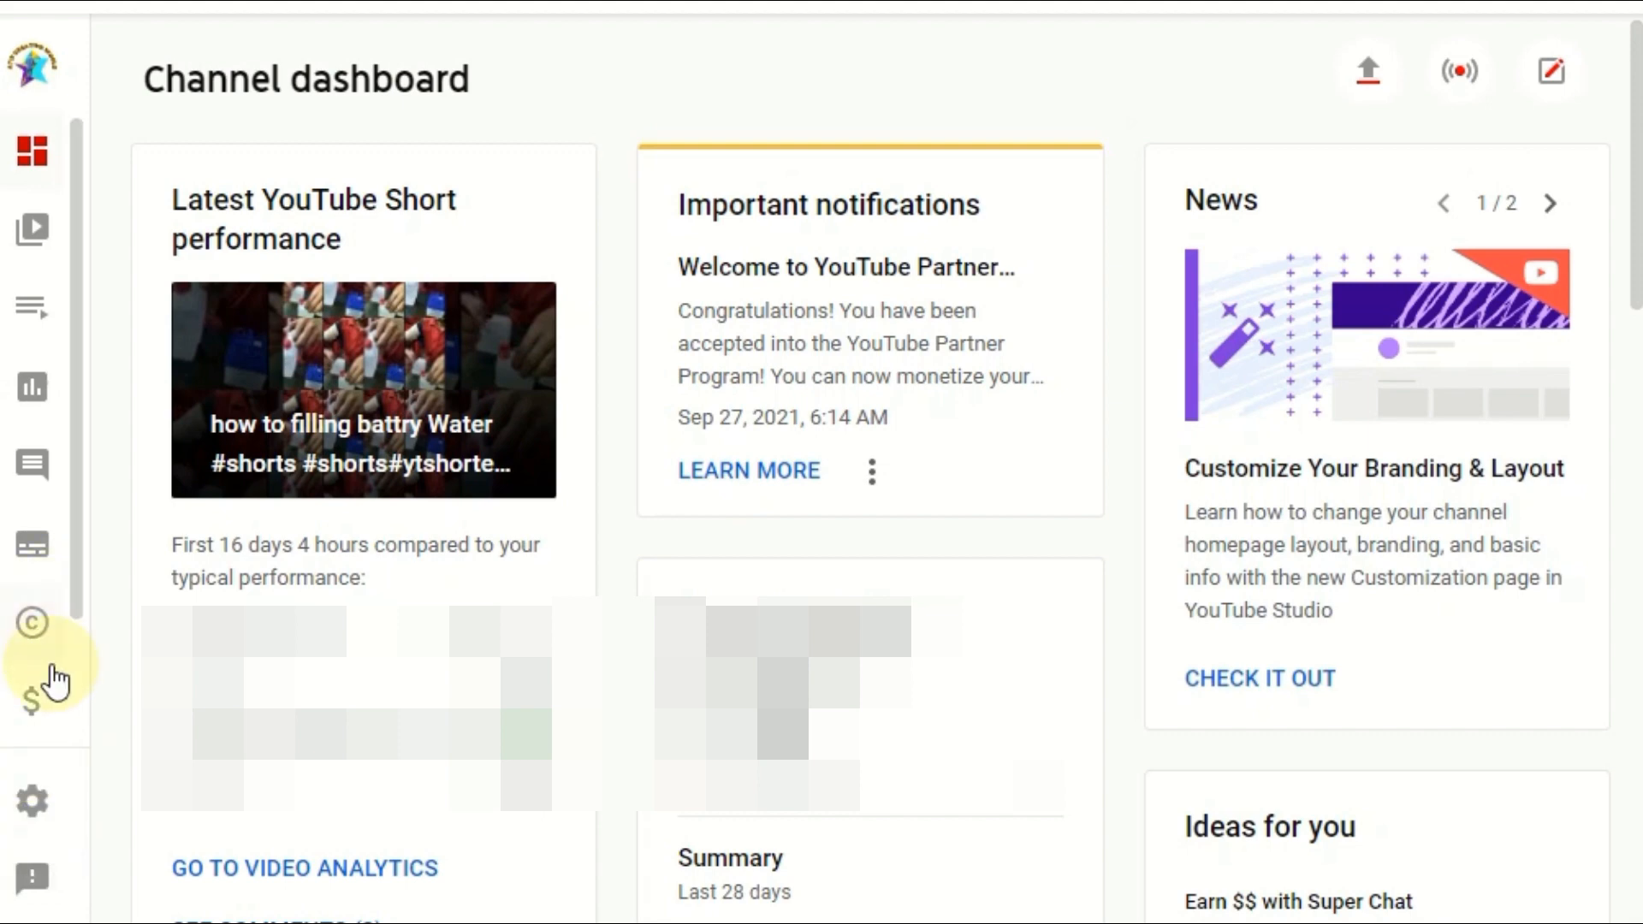
{"action": "mouse_move", "coordinate": [31, 801]}
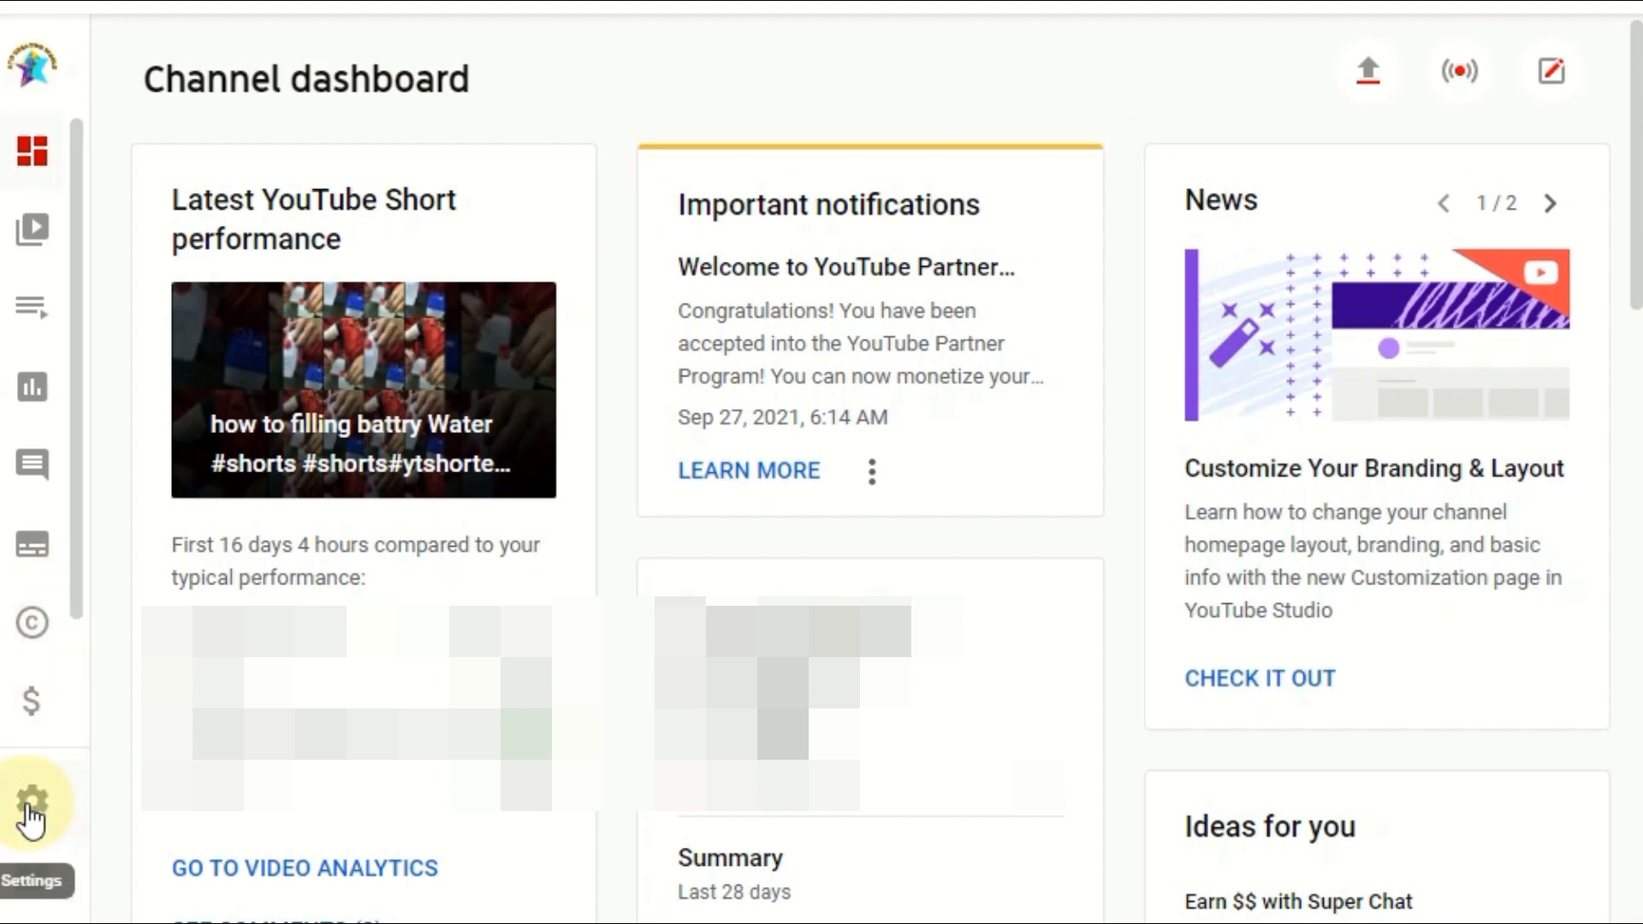
Step: Go to the channel Settings and show the Upload defaults with description #atifcreativeworld
{"action": "left_click", "coordinate": [31, 798]}
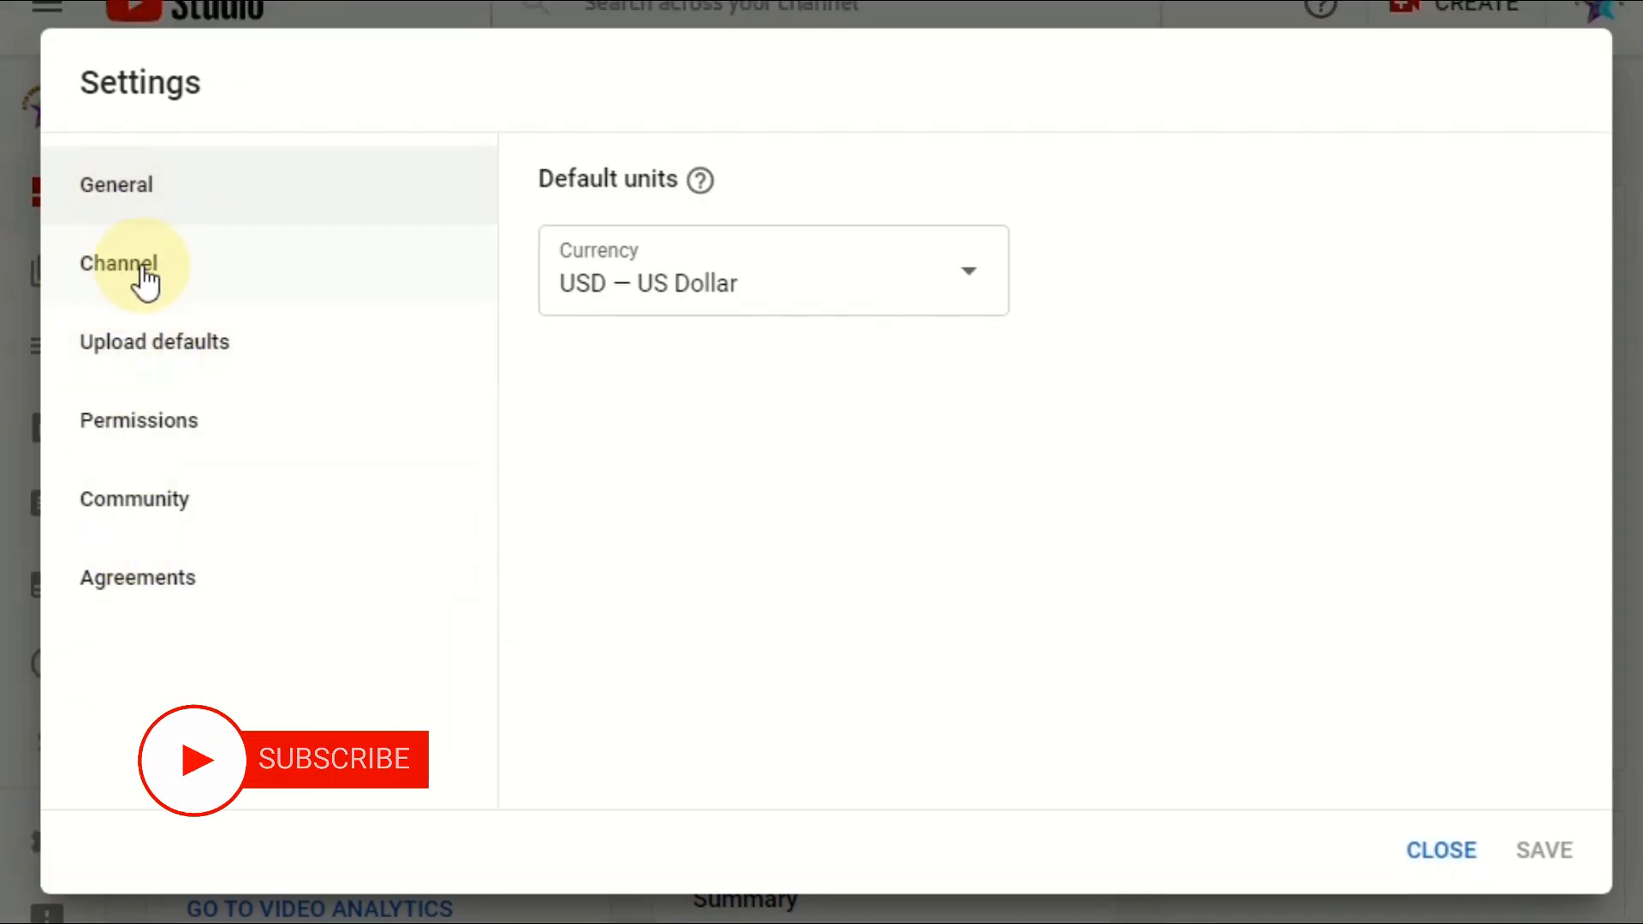
{"action": "mouse_move", "coordinate": [173, 342]}
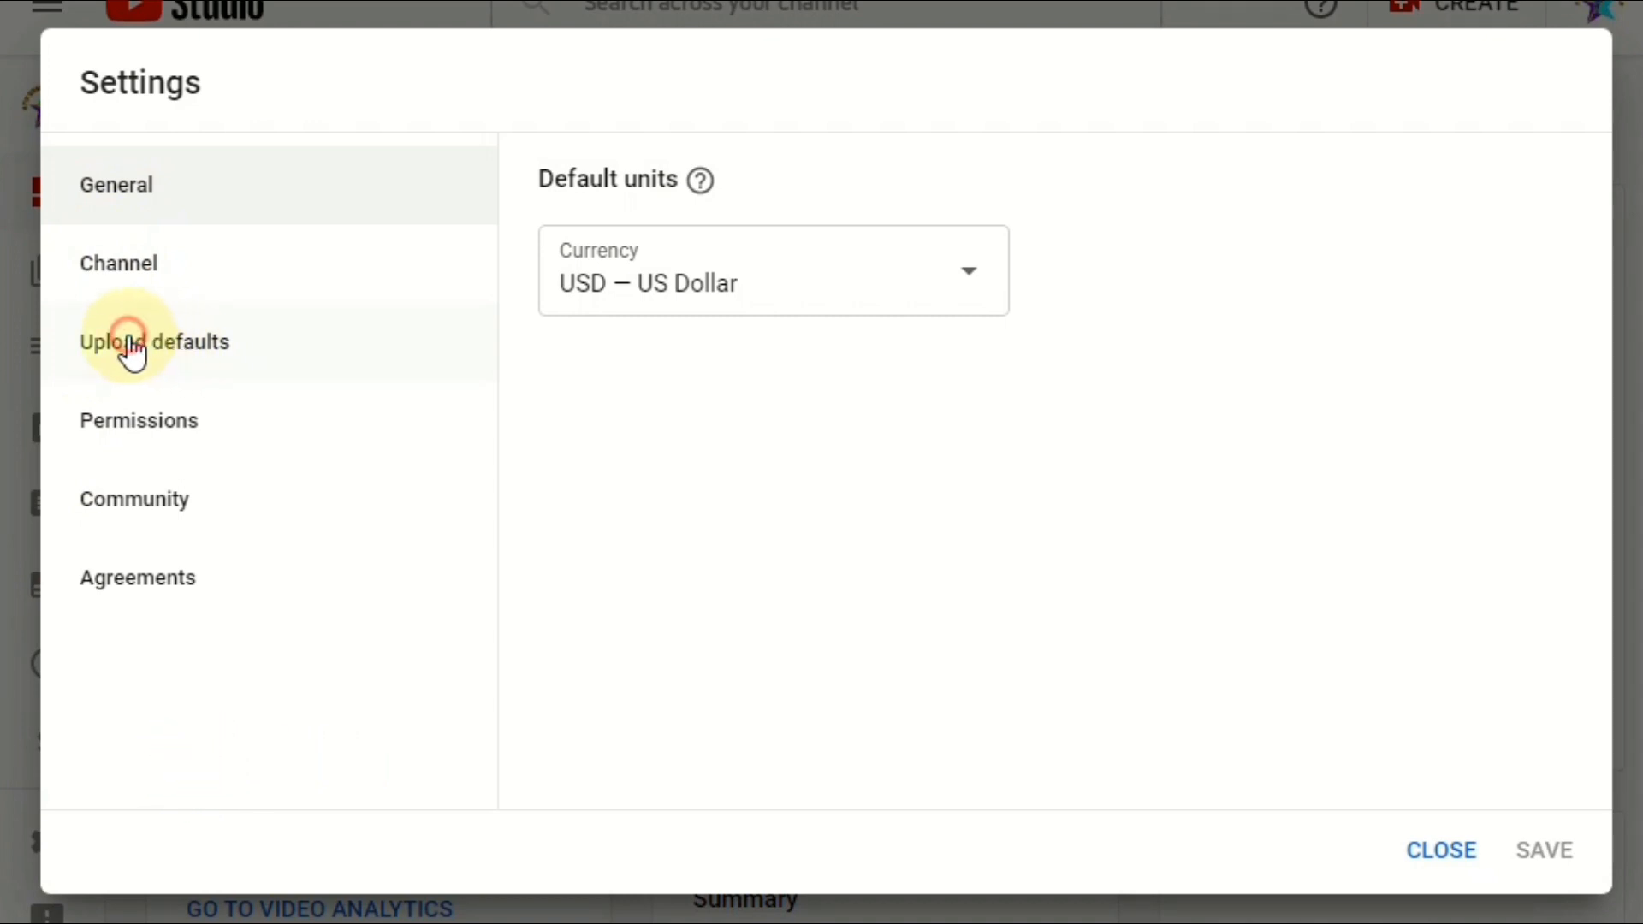
{"action": "left_click", "coordinate": [154, 341]}
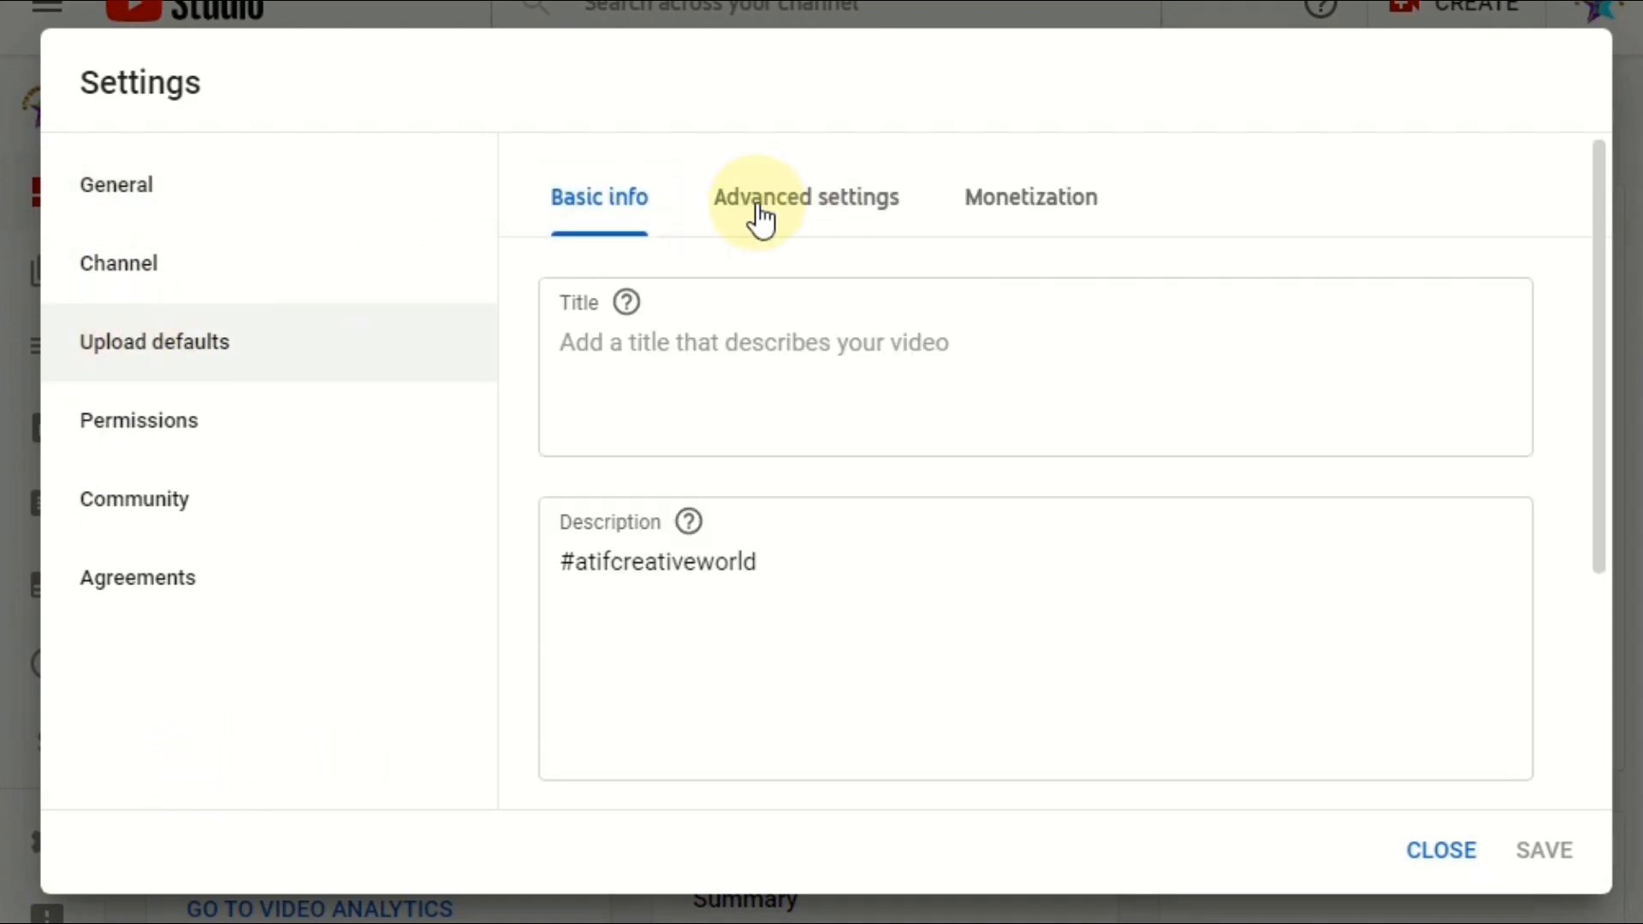
{"action": "mouse_move", "coordinate": [806, 204]}
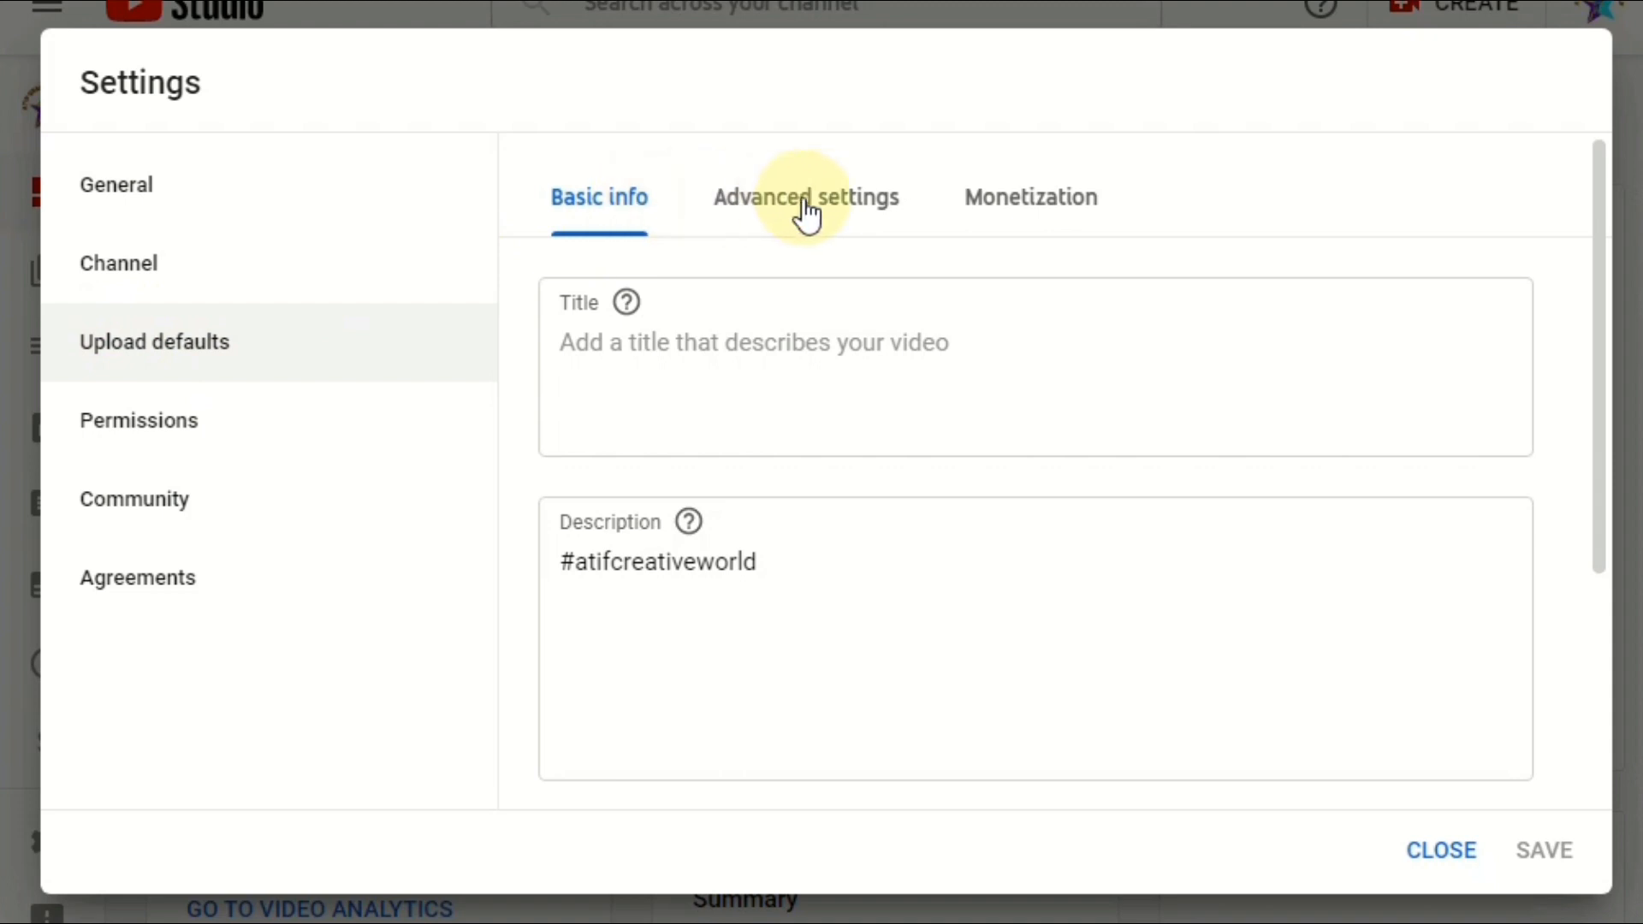
{"action": "mouse_move", "coordinate": [829, 216]}
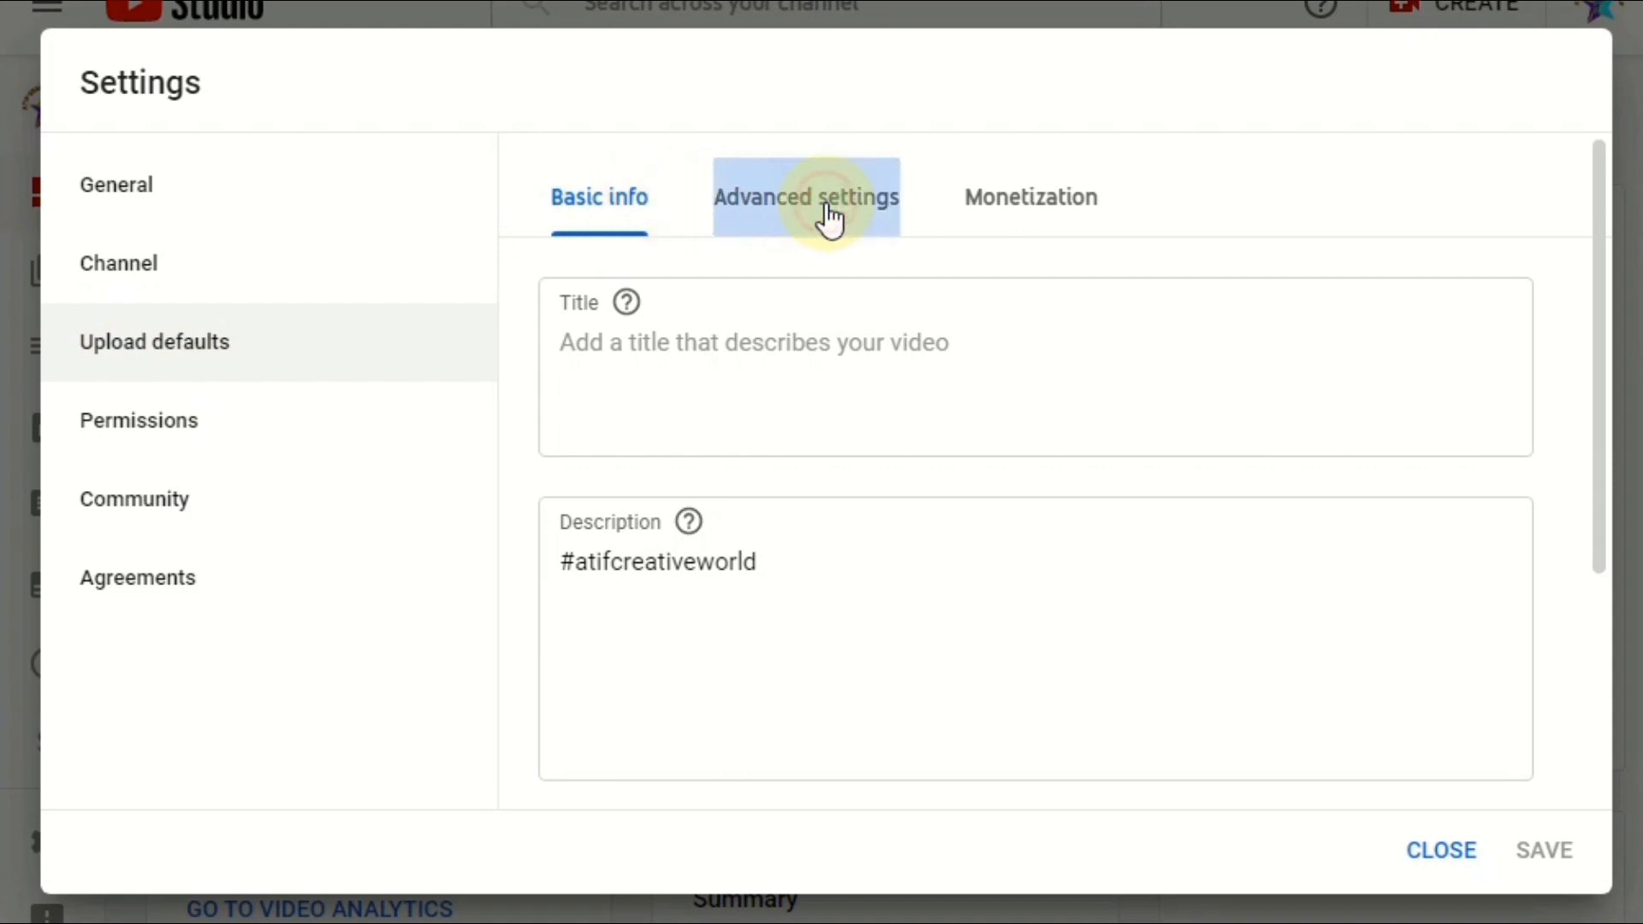
Step: Review the available default video categories under Advanced settings
{"action": "left_click", "coordinate": [804, 197]}
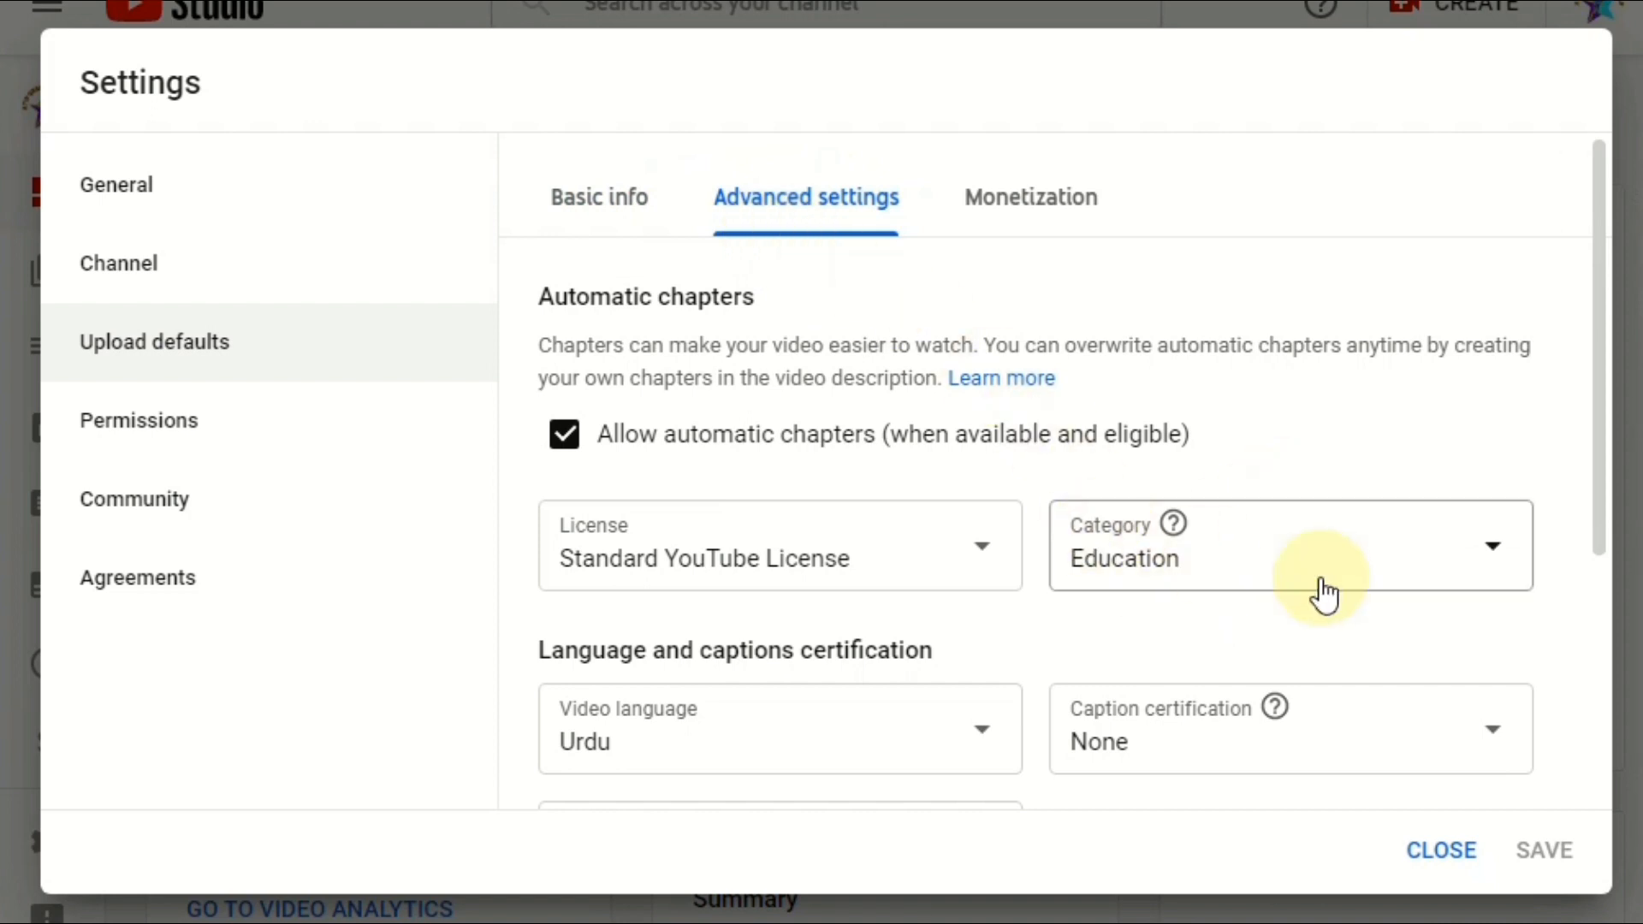
{"action": "mouse_move", "coordinate": [1505, 555]}
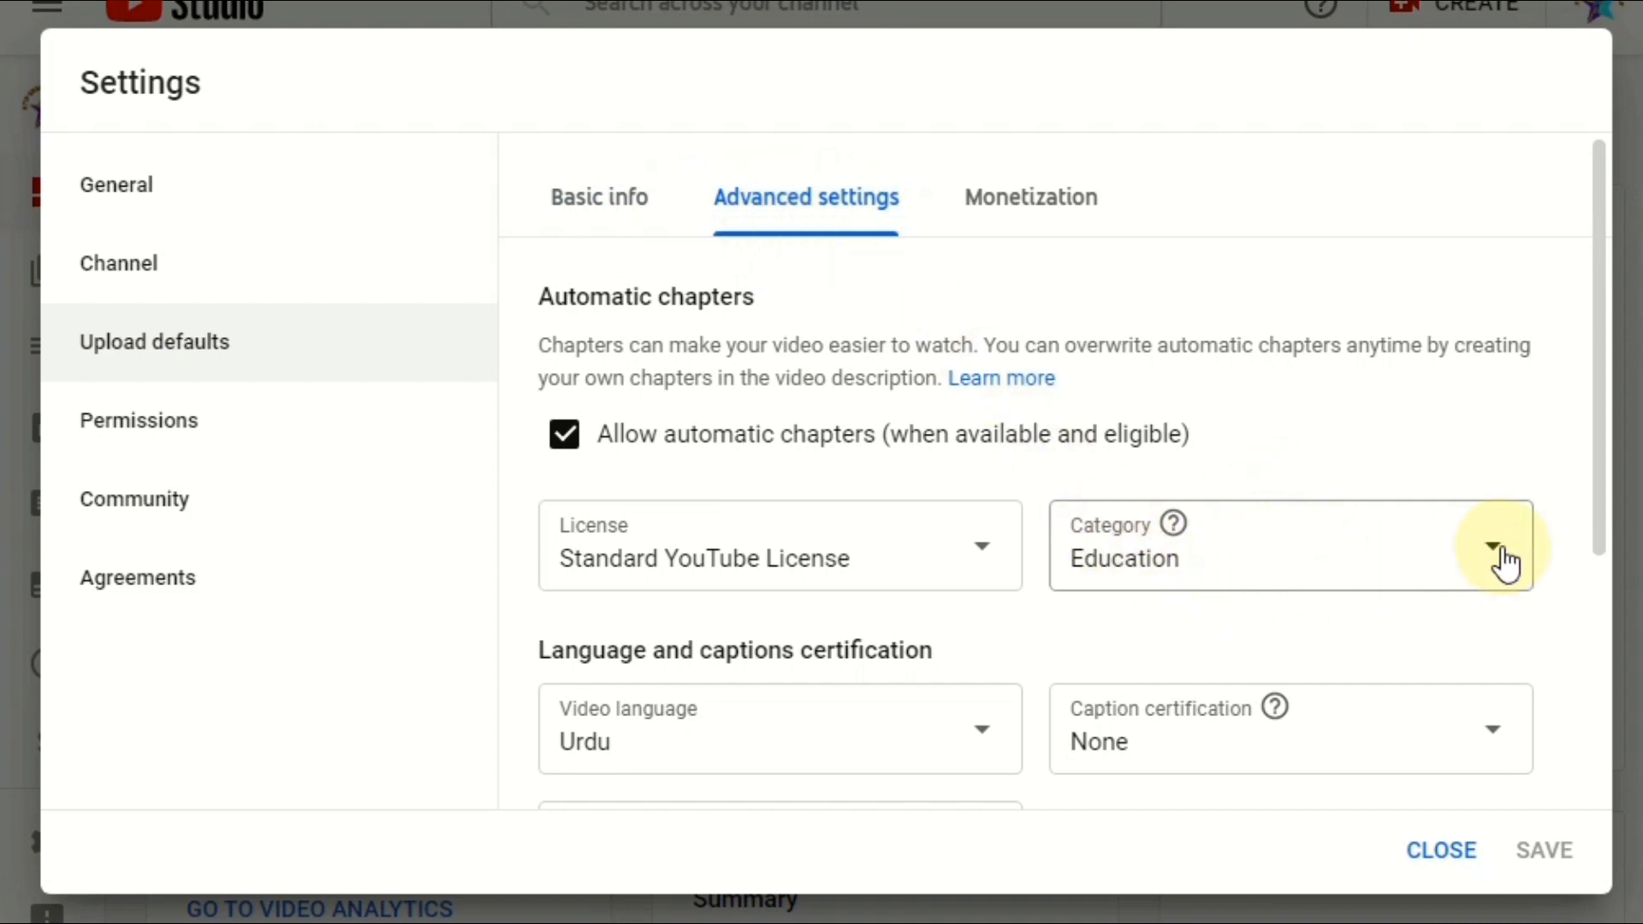
{"action": "mouse_move", "coordinate": [1121, 545]}
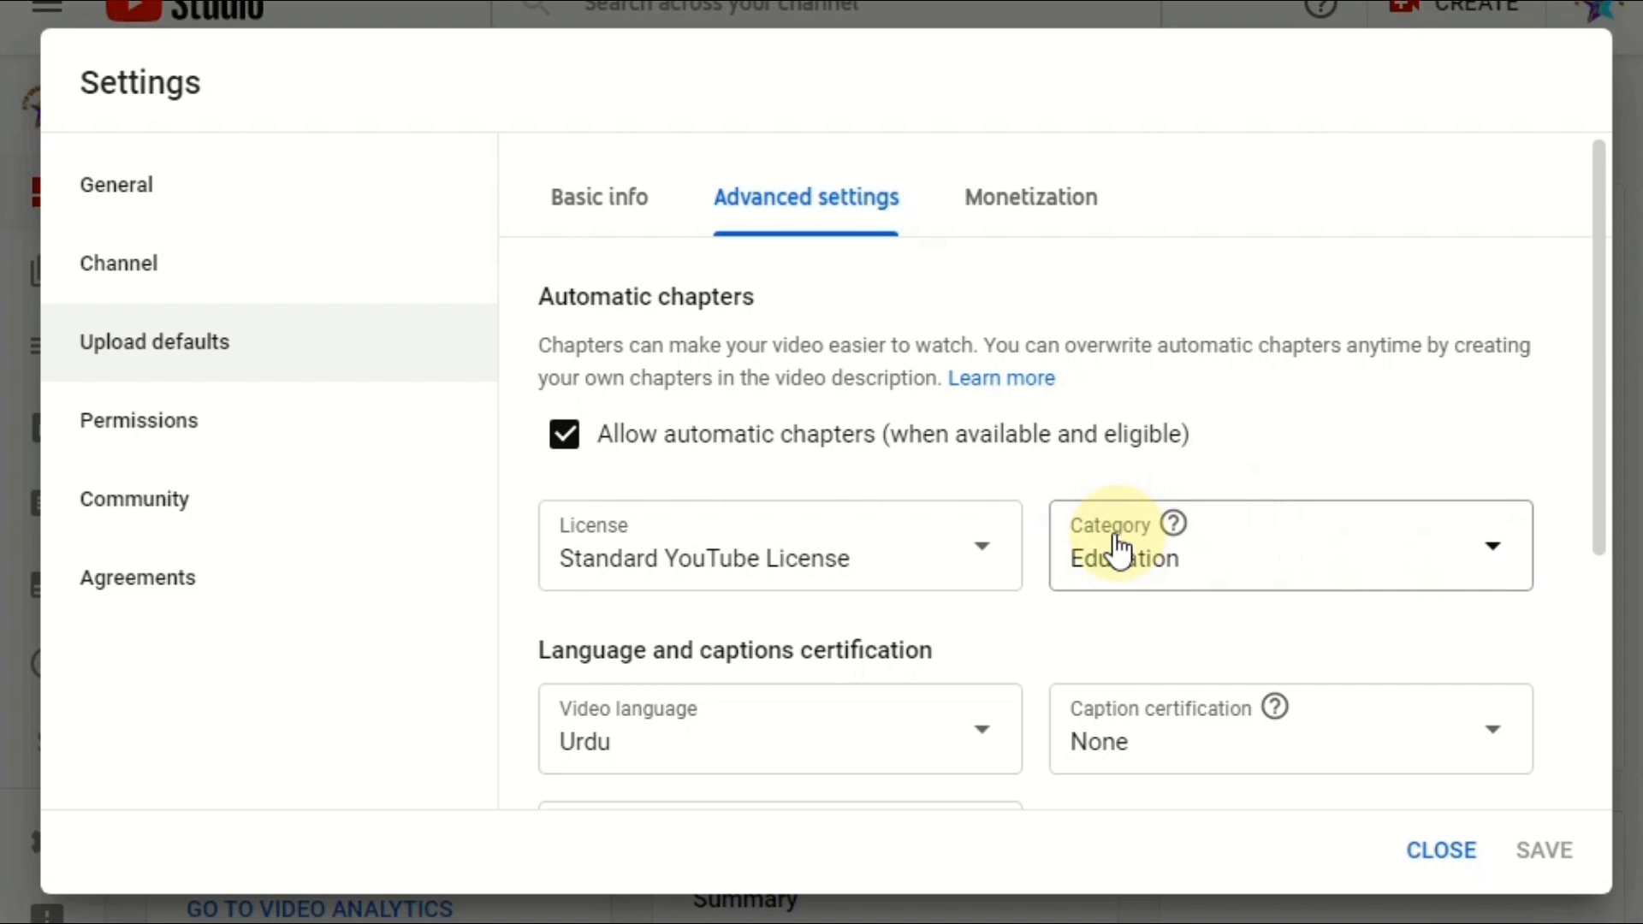
{"action": "left_click", "coordinate": [1491, 545]}
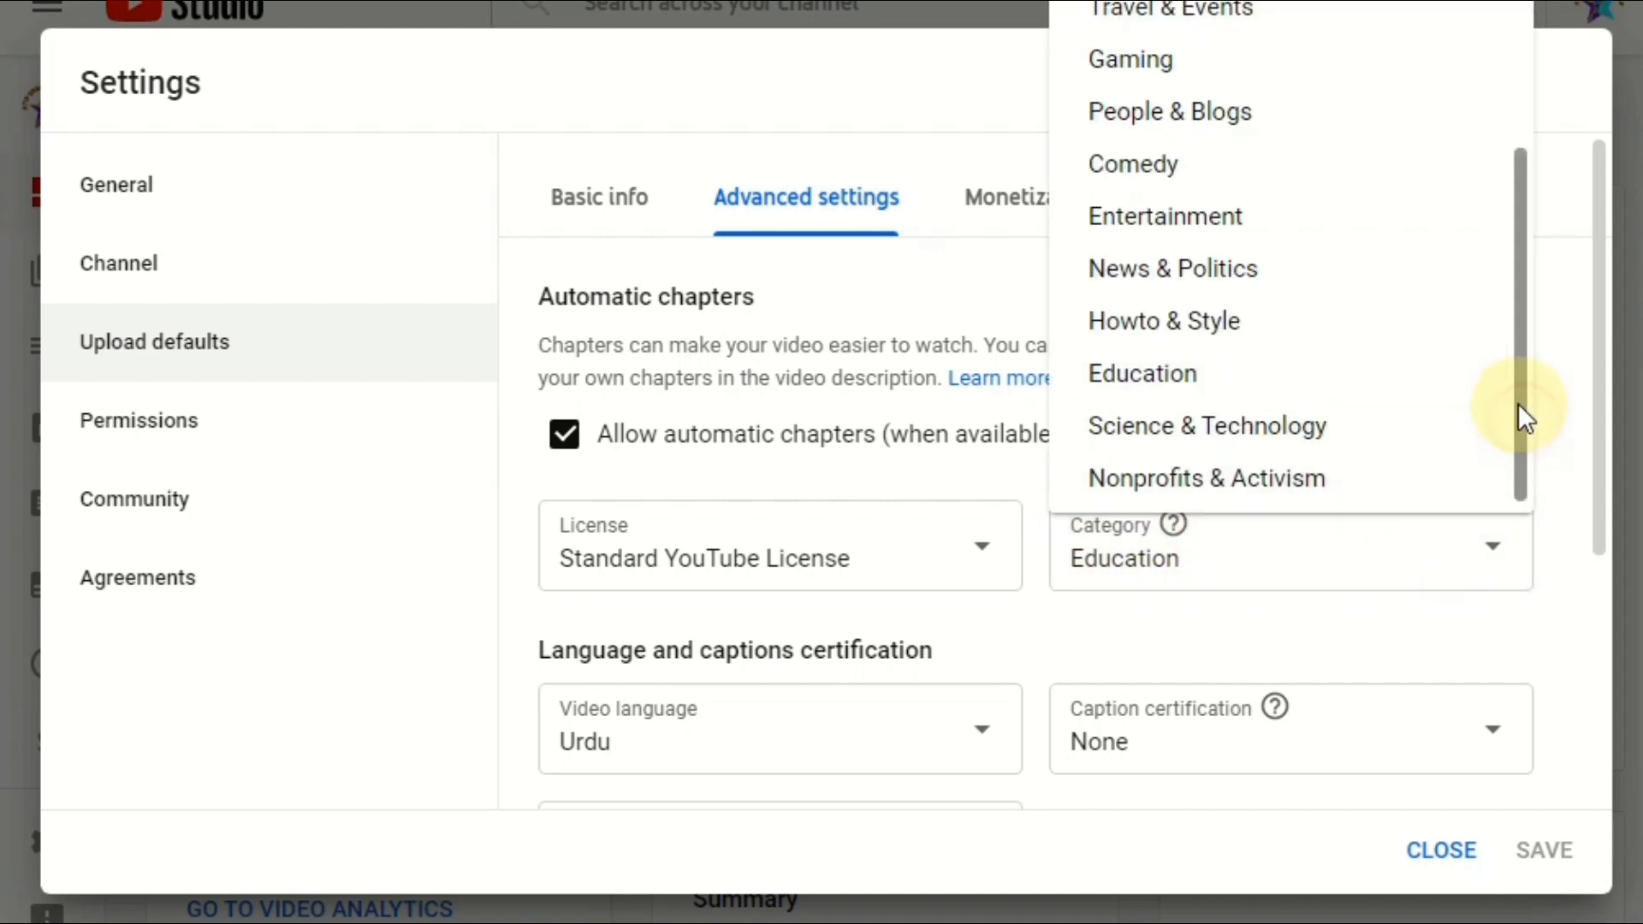
{"action": "scroll", "scroll_direction": "up", "scroll_amount": 3}
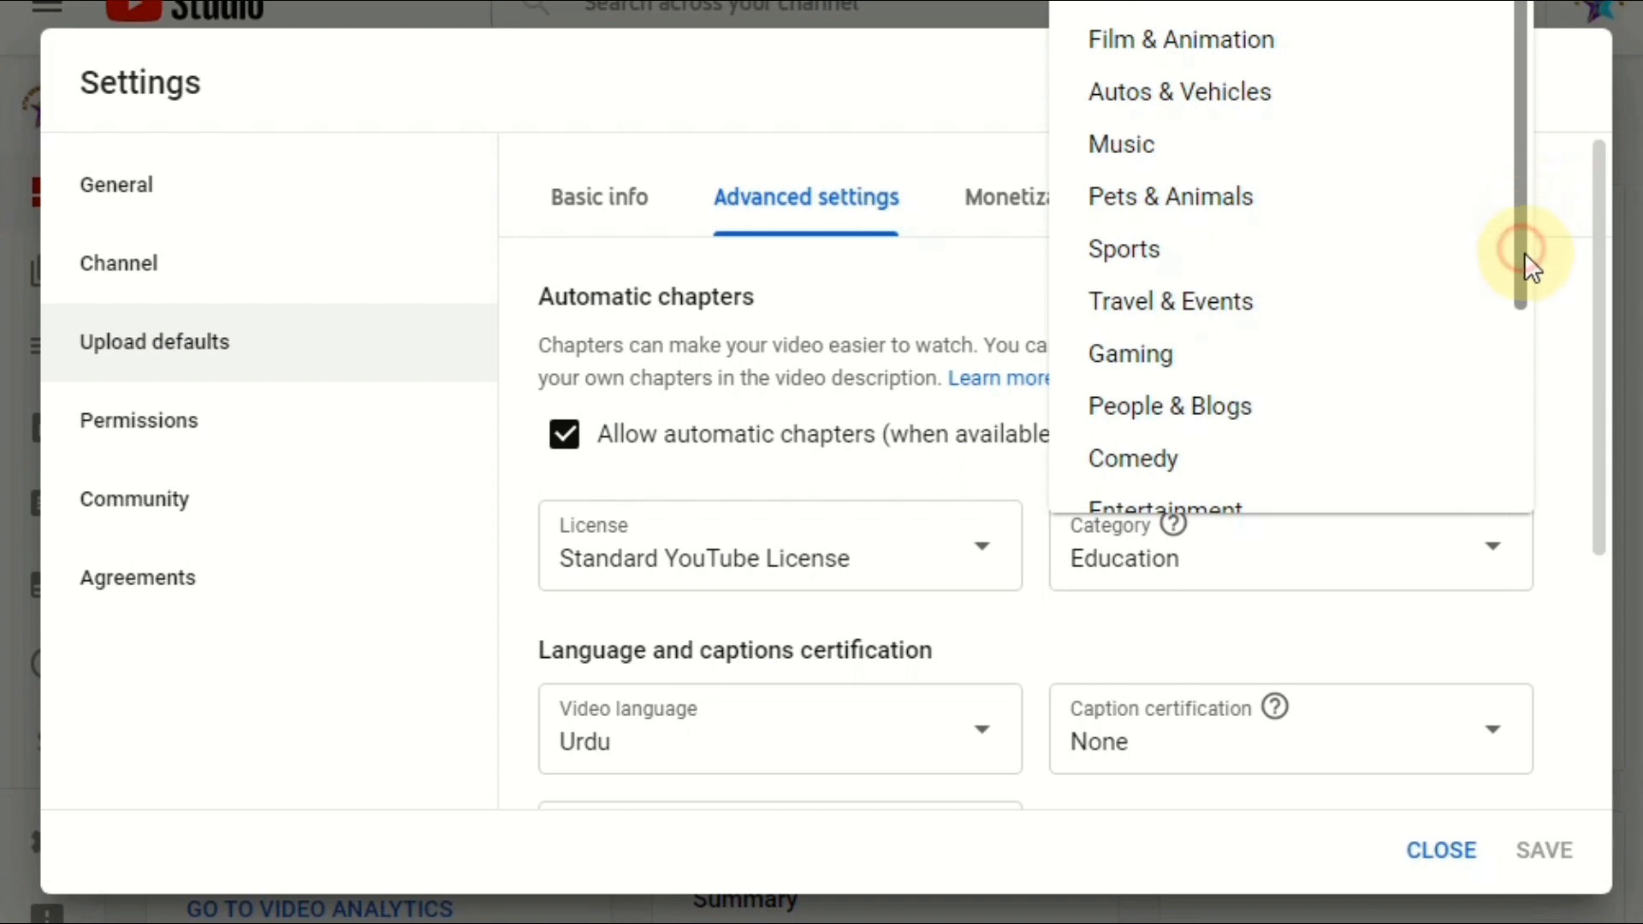
{"action": "scroll", "scroll_direction": "down", "scroll_amount": 3}
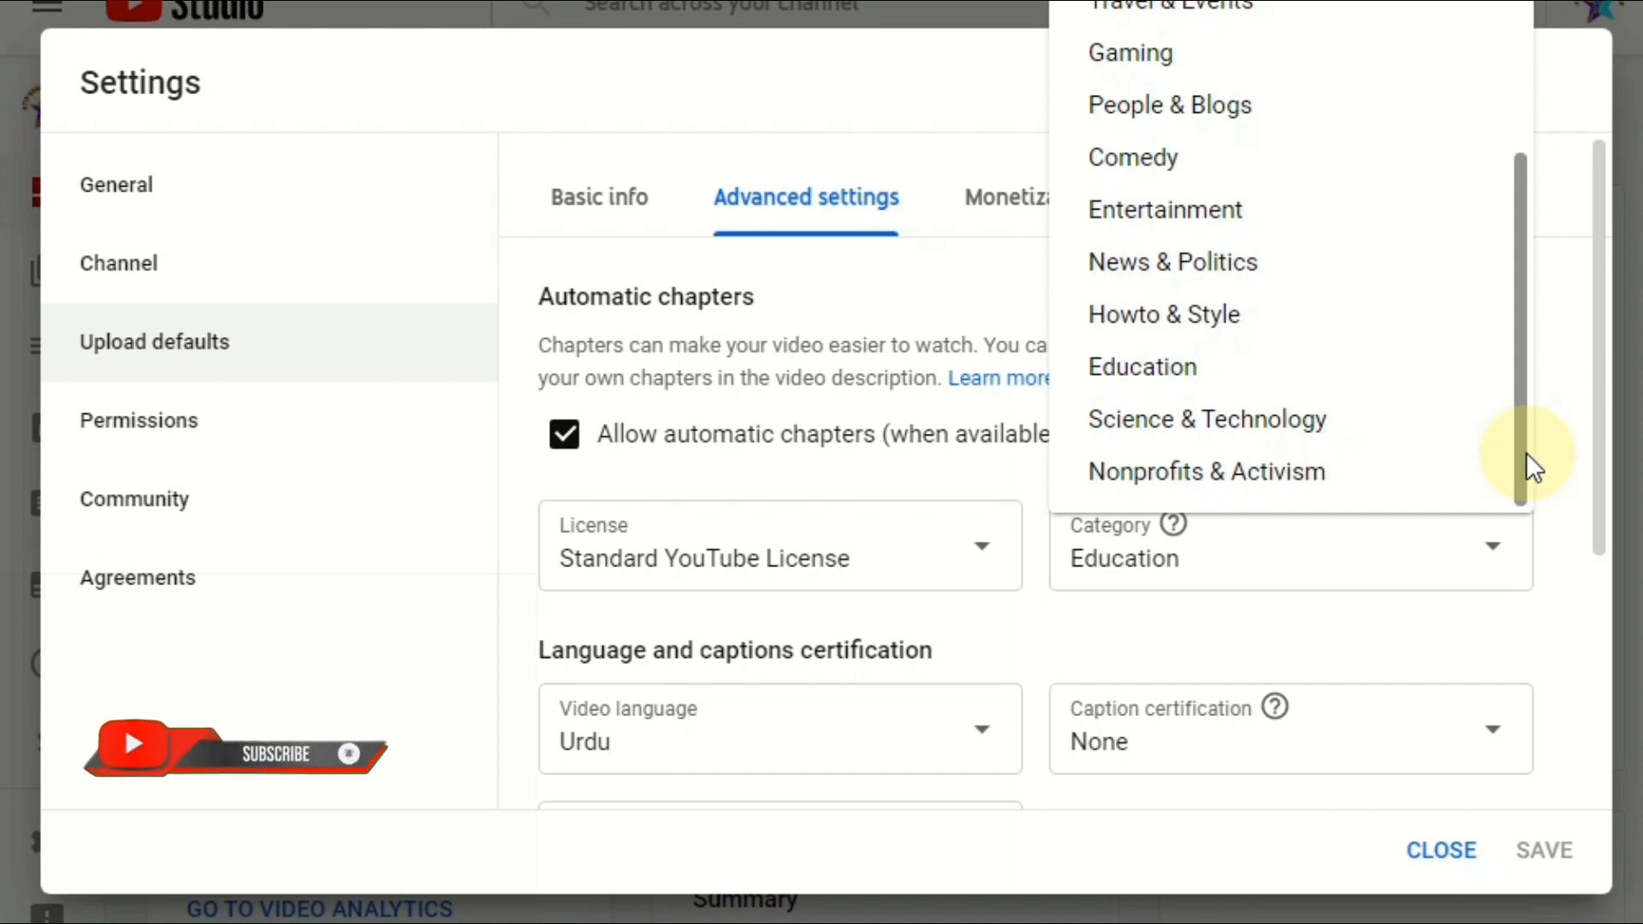
{"action": "mouse_move", "coordinate": [671, 236]}
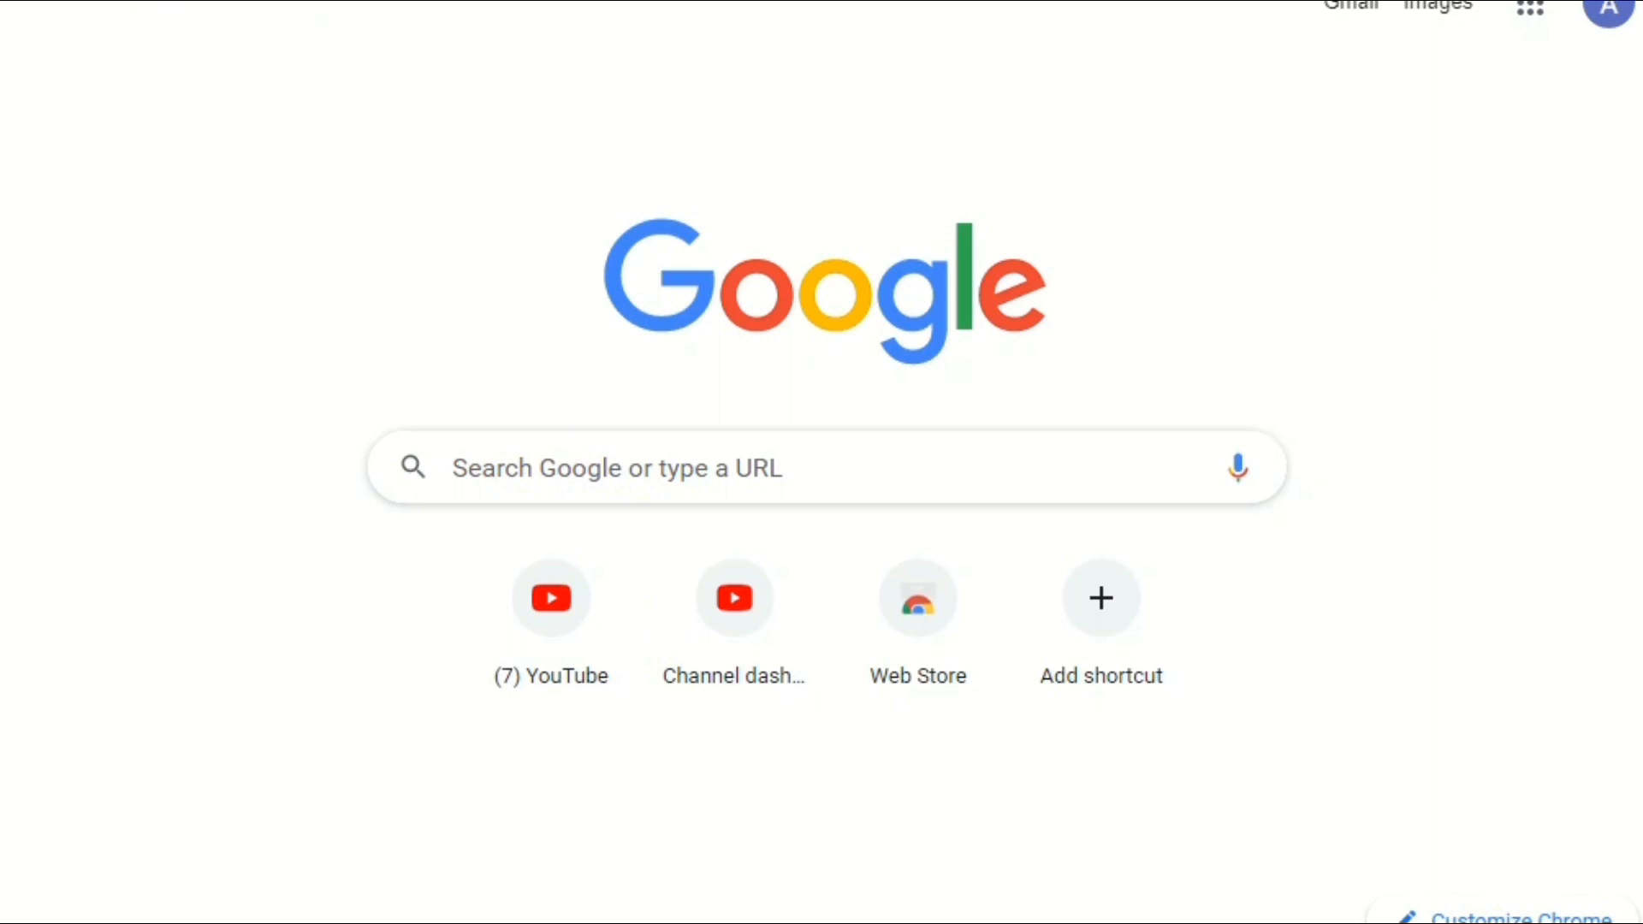
Step: Return to the dashboard and bring up the Channel content list of uploaded videos
{"action": "left_click", "coordinate": [735, 599]}
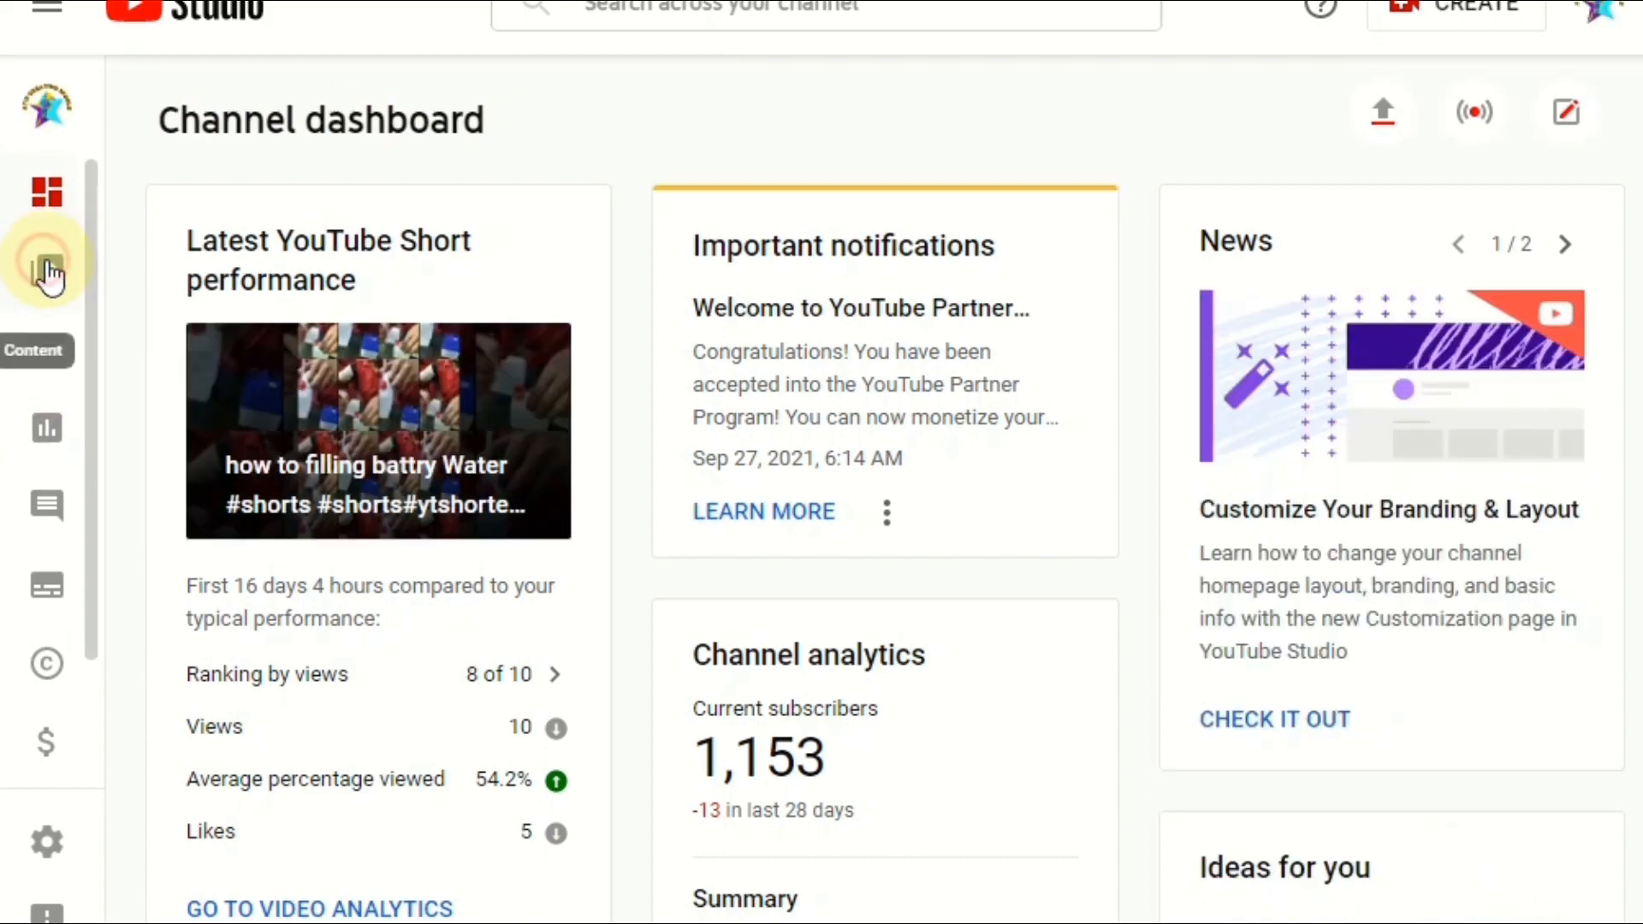
{"action": "left_click", "coordinate": [47, 268]}
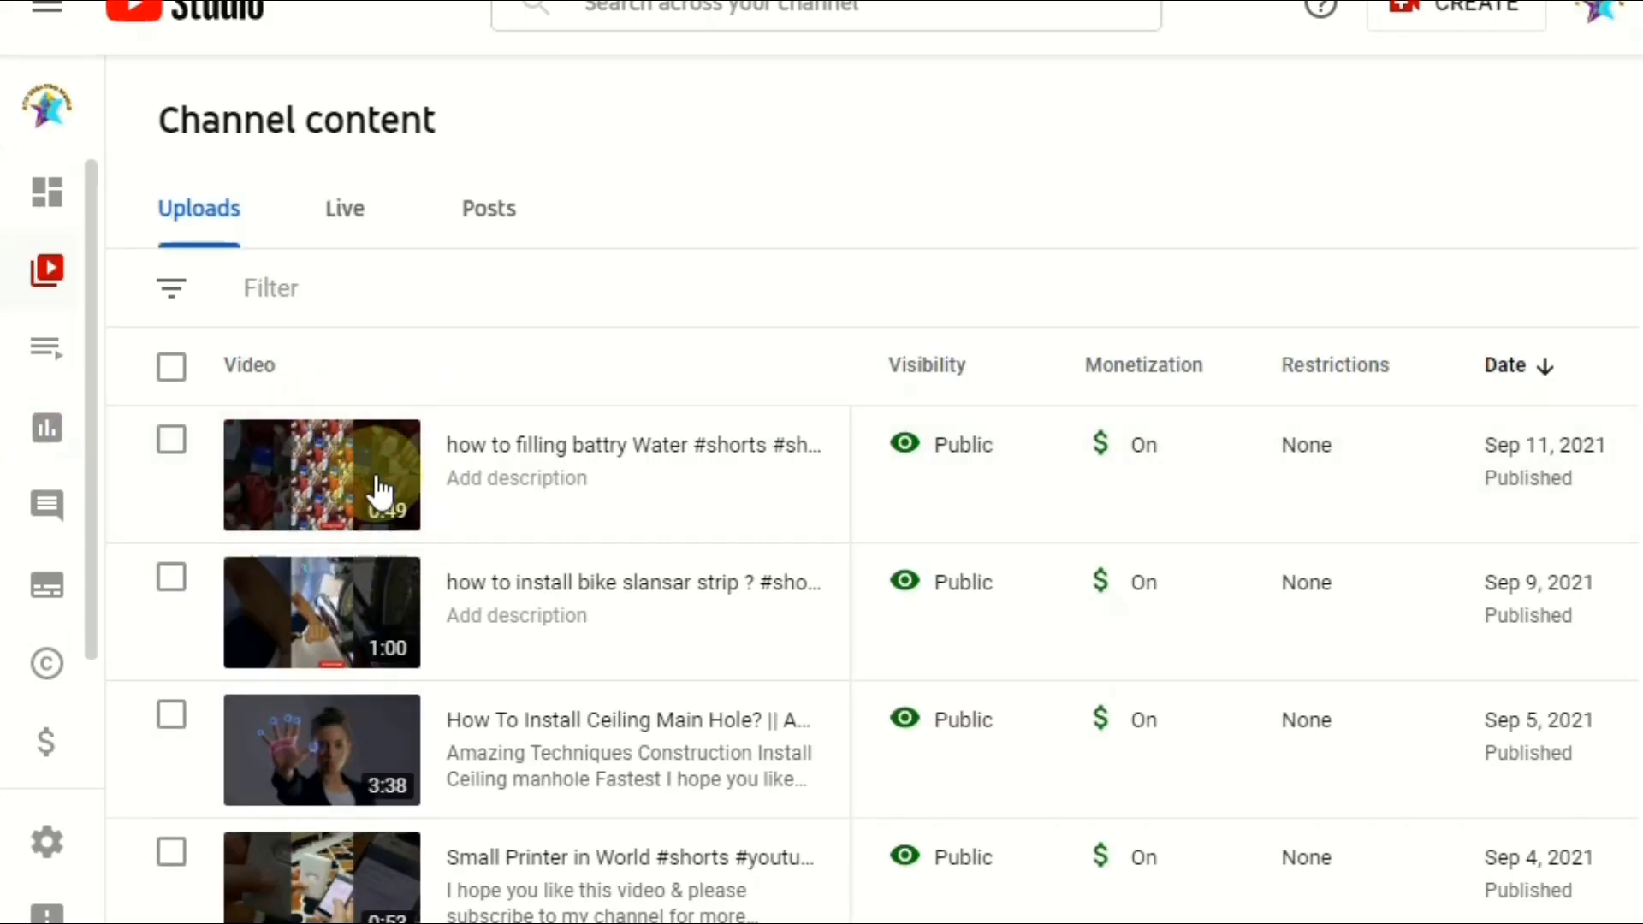
{"action": "mouse_move", "coordinate": [450, 833]}
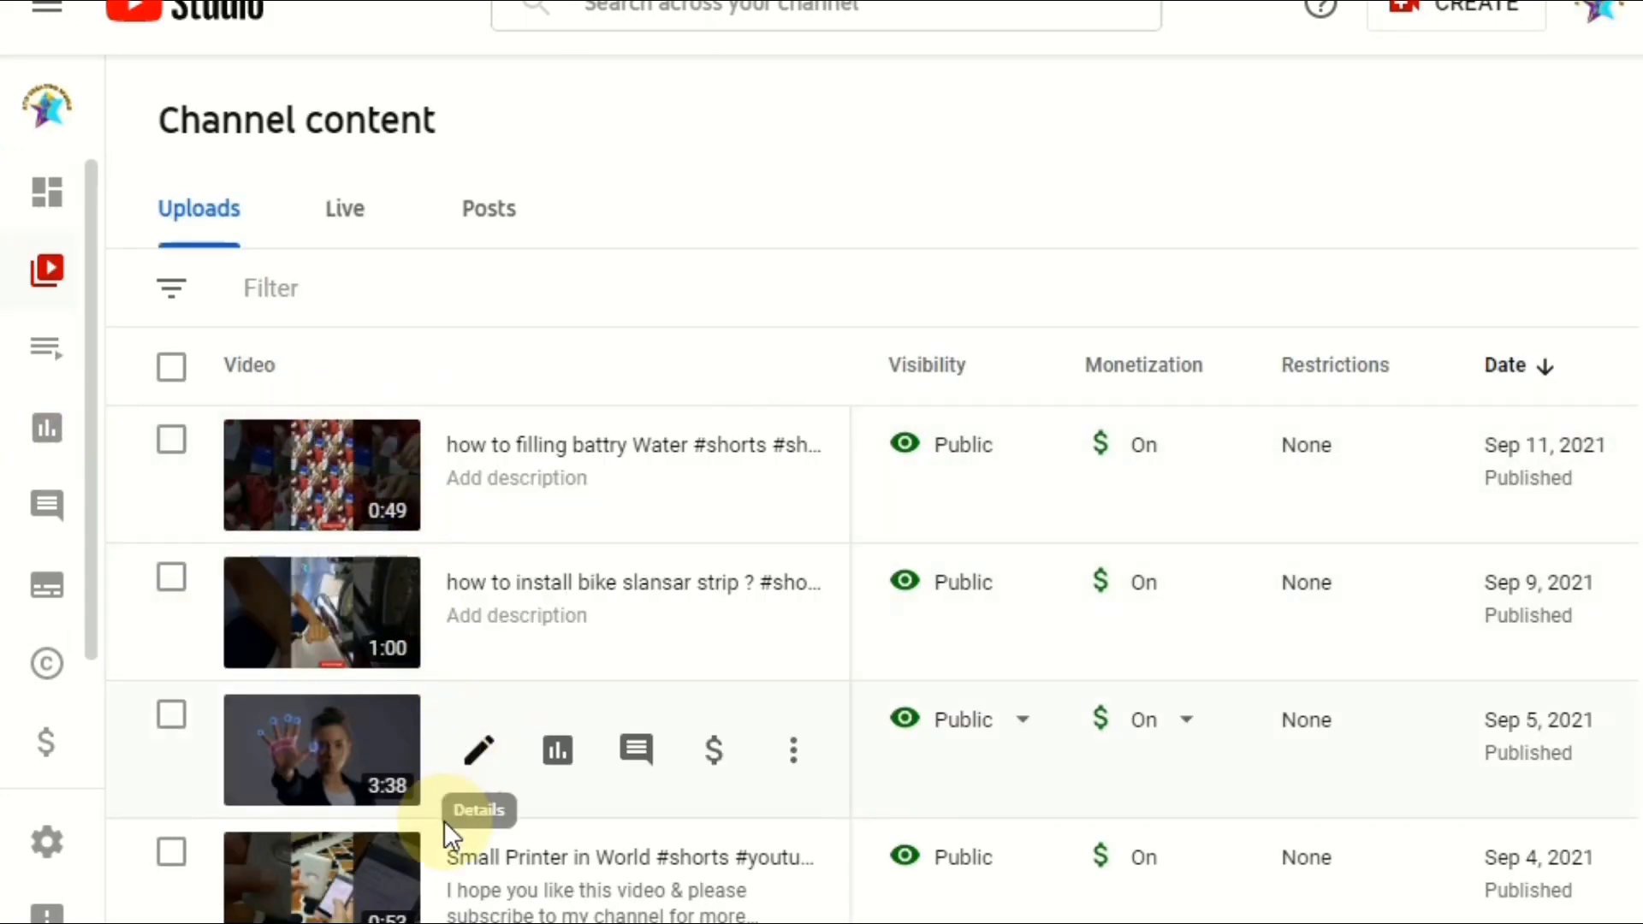
Step: Check the ceiling manhole video's category (Science & Technology) in its details
{"action": "left_click", "coordinate": [477, 749]}
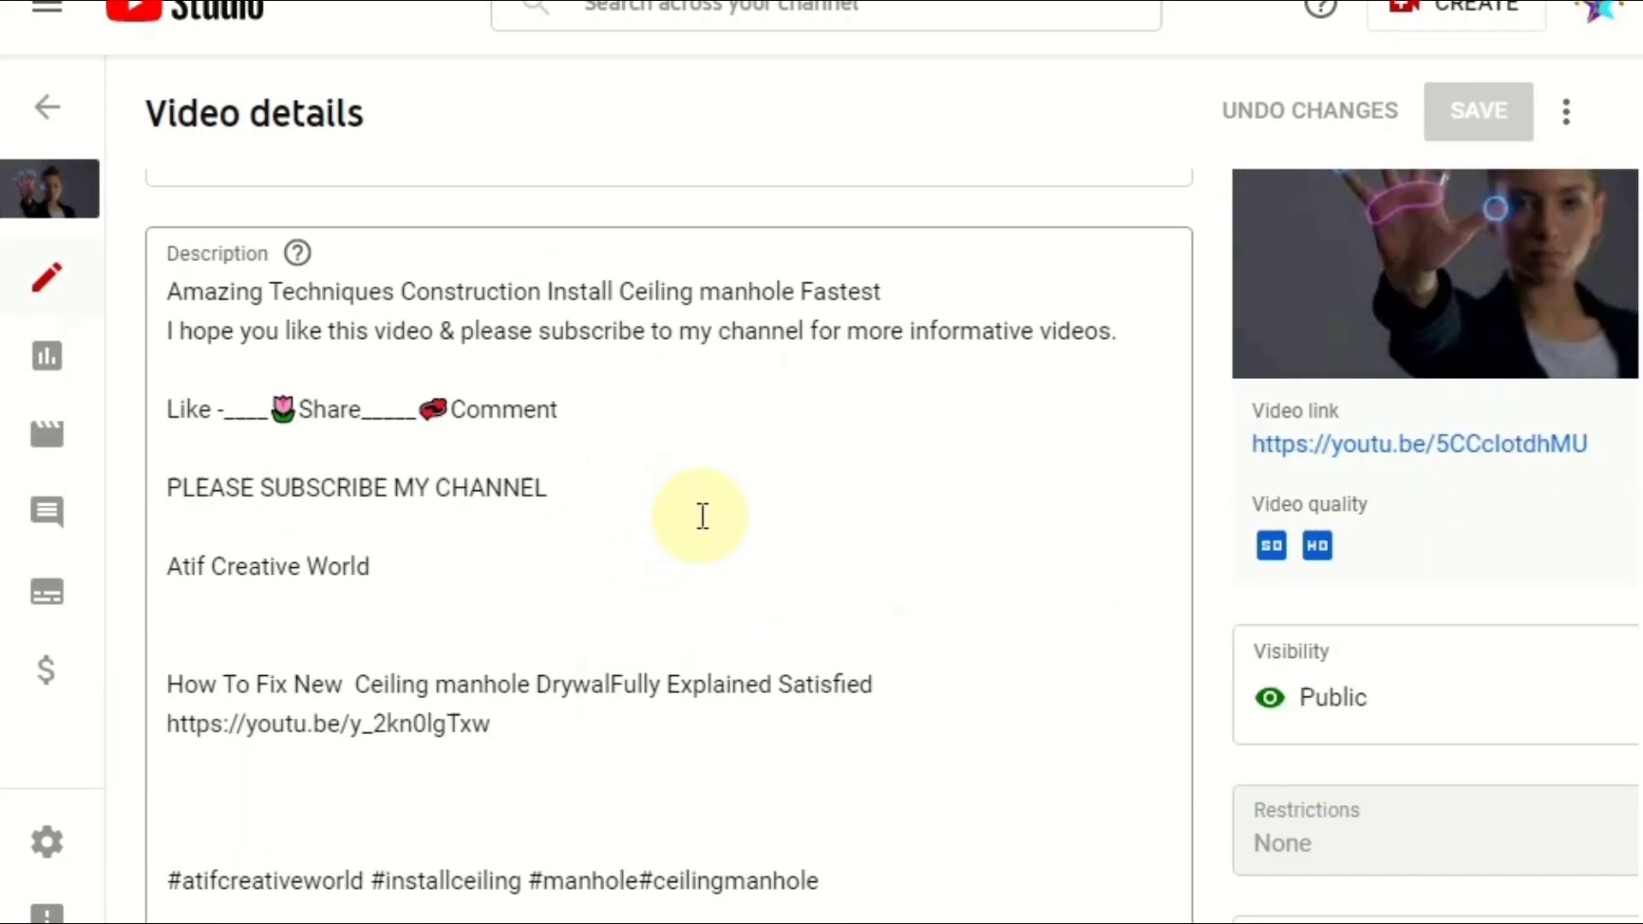
{"action": "scroll", "scroll_direction": "down", "scroll_amount": 3}
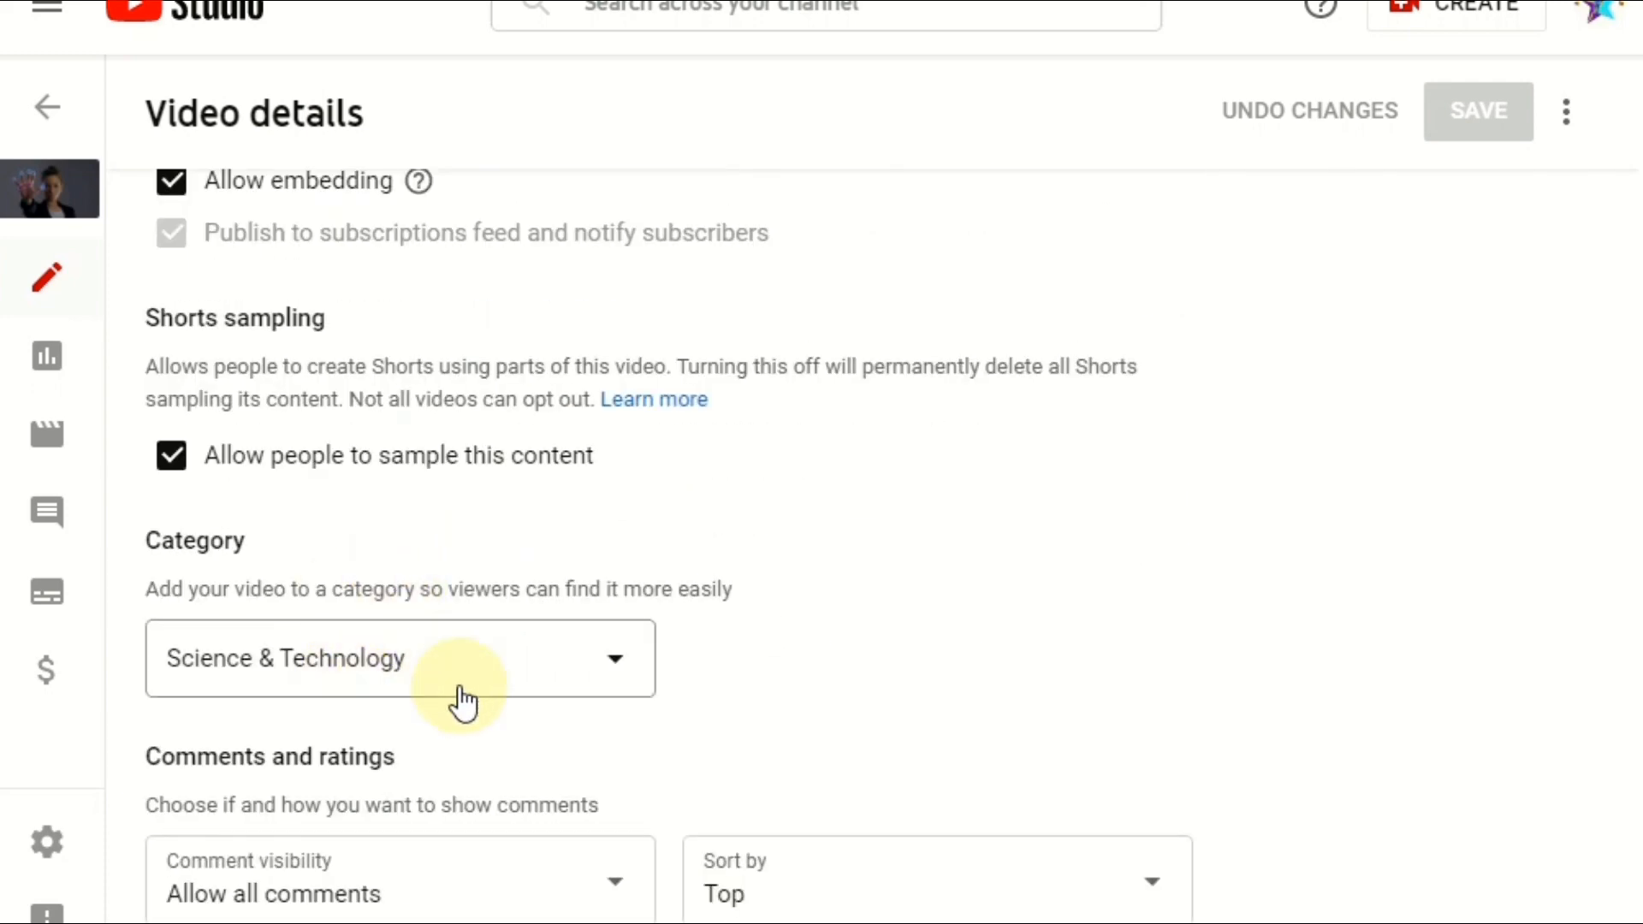
{"action": "mouse_move", "coordinate": [389, 686]}
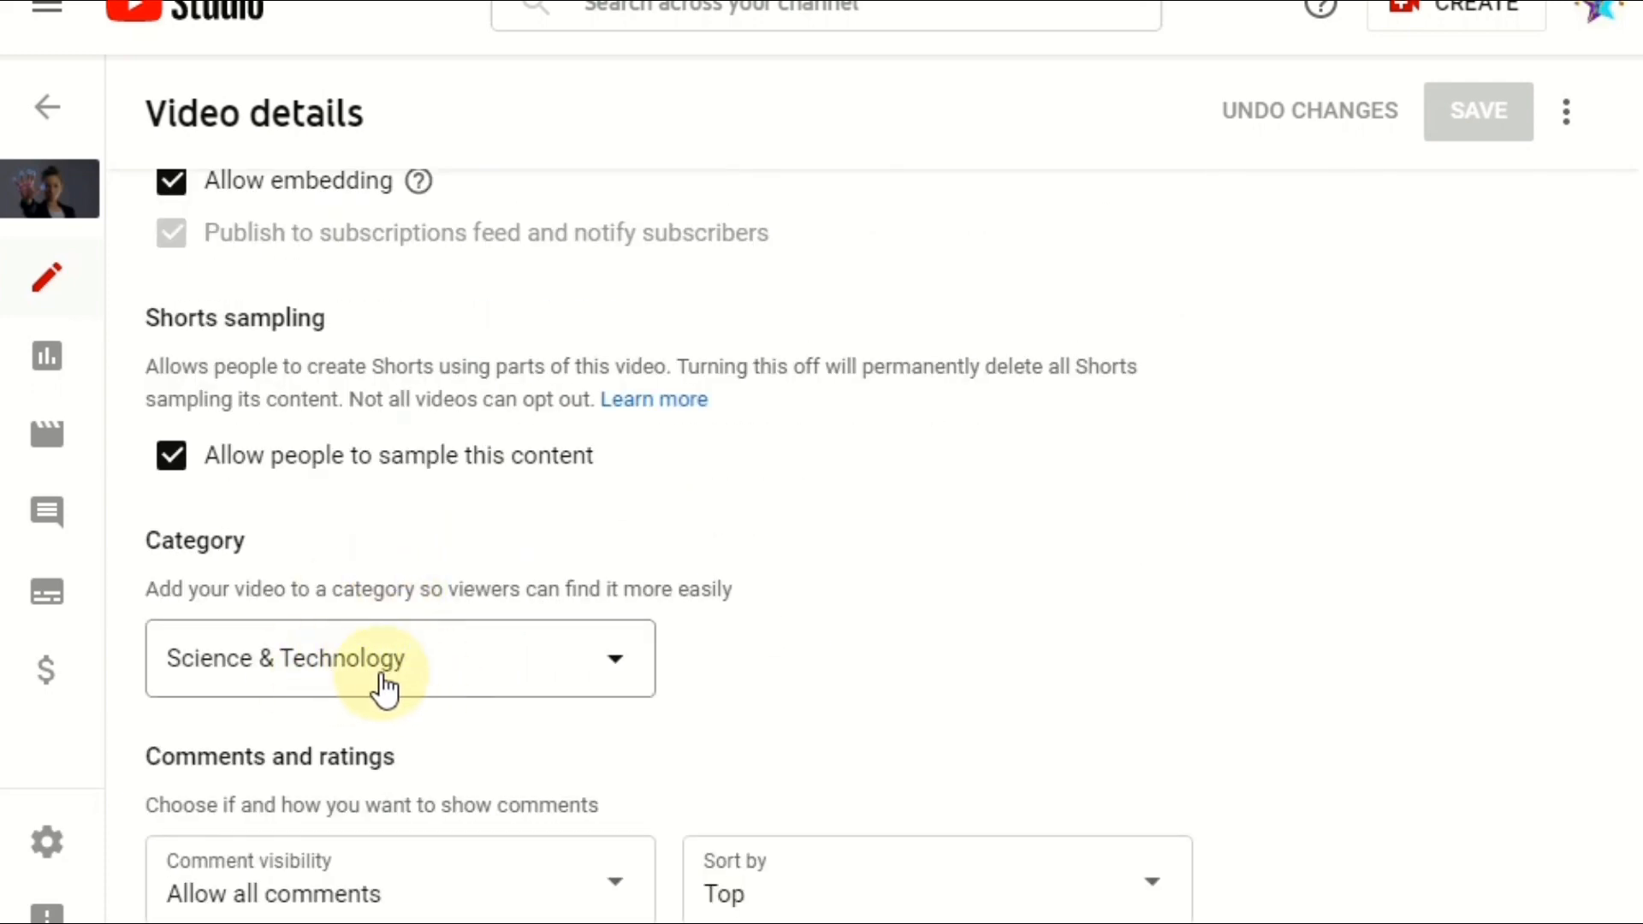
{"action": "mouse_move", "coordinate": [597, 687]}
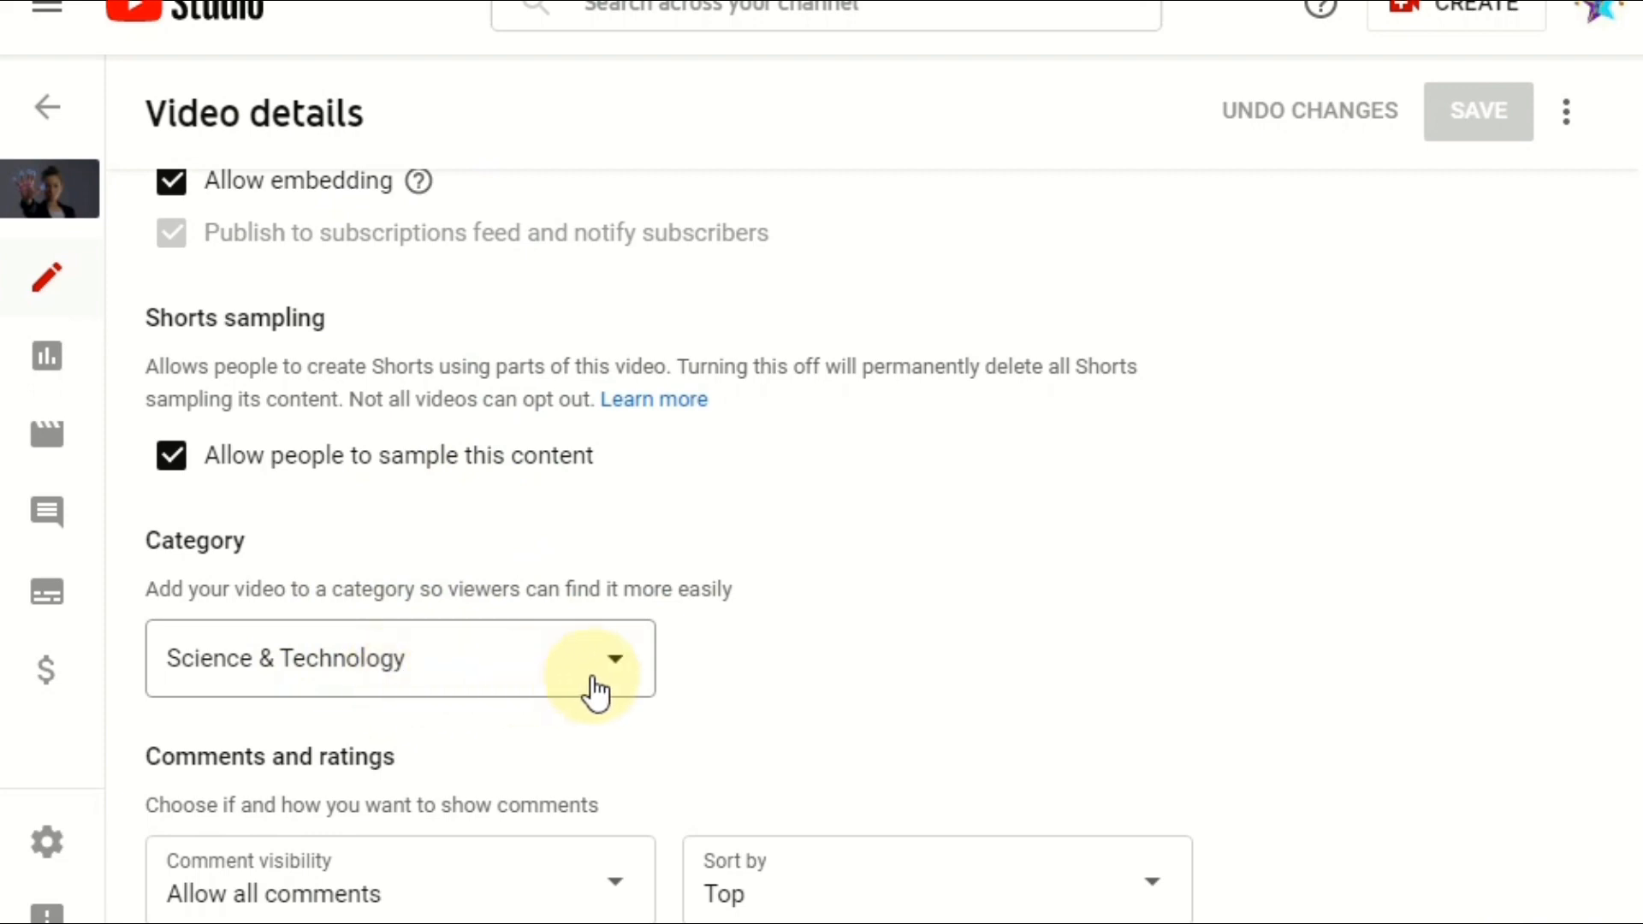
{"action": "scroll", "scroll_direction": "up", "scroll_amount": 3}
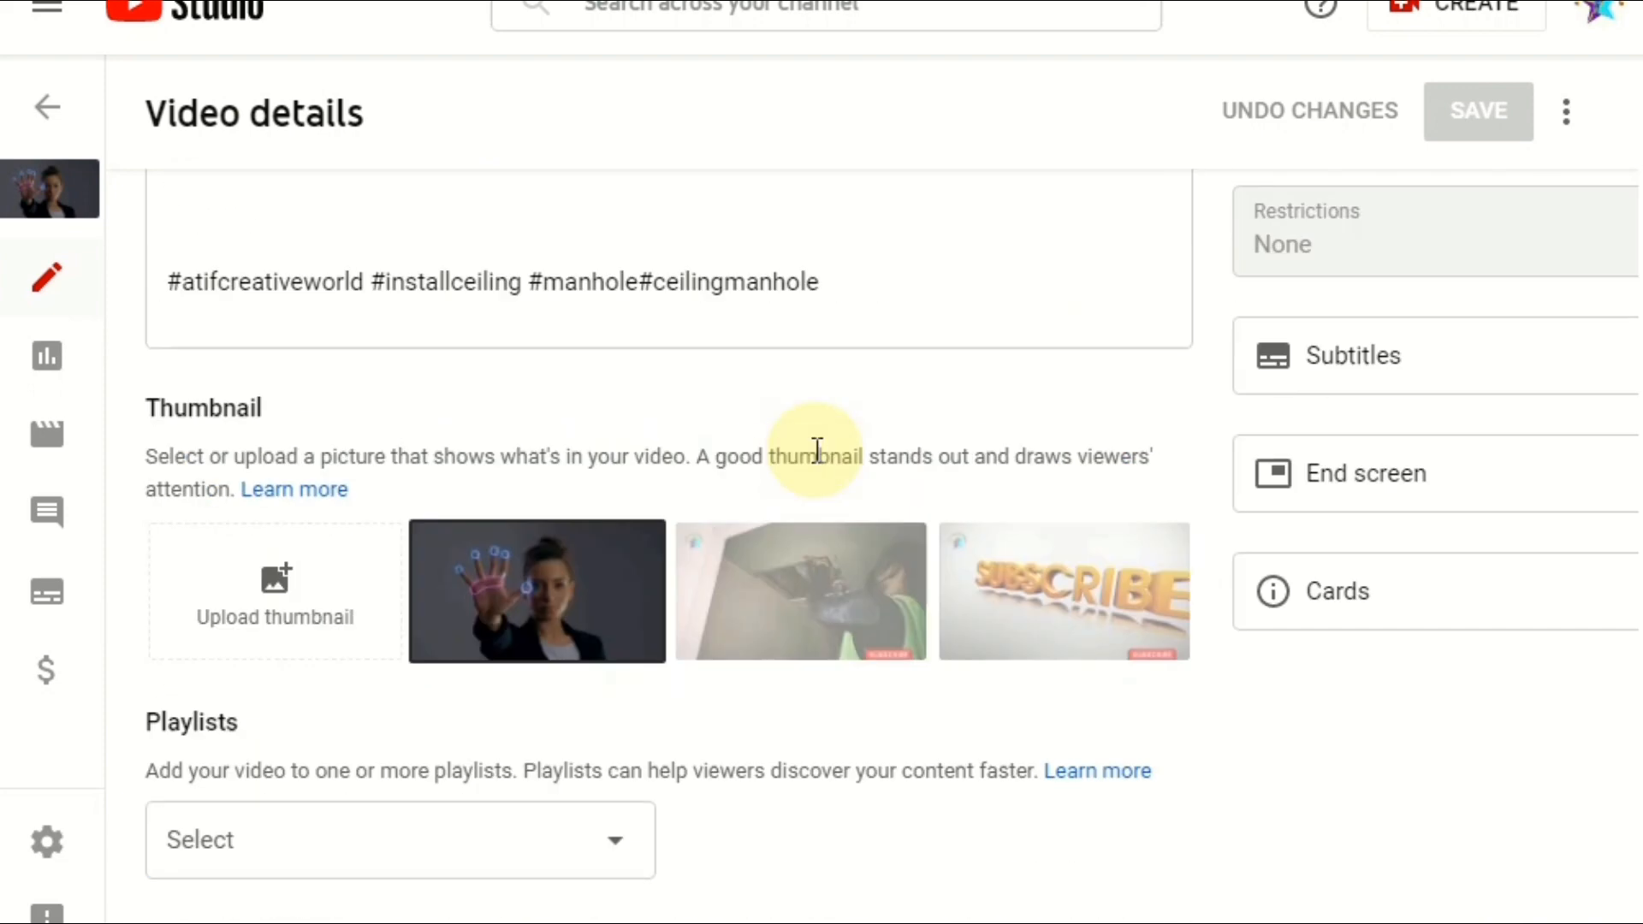
{"action": "scroll", "scroll_direction": "down", "scroll_amount": 3}
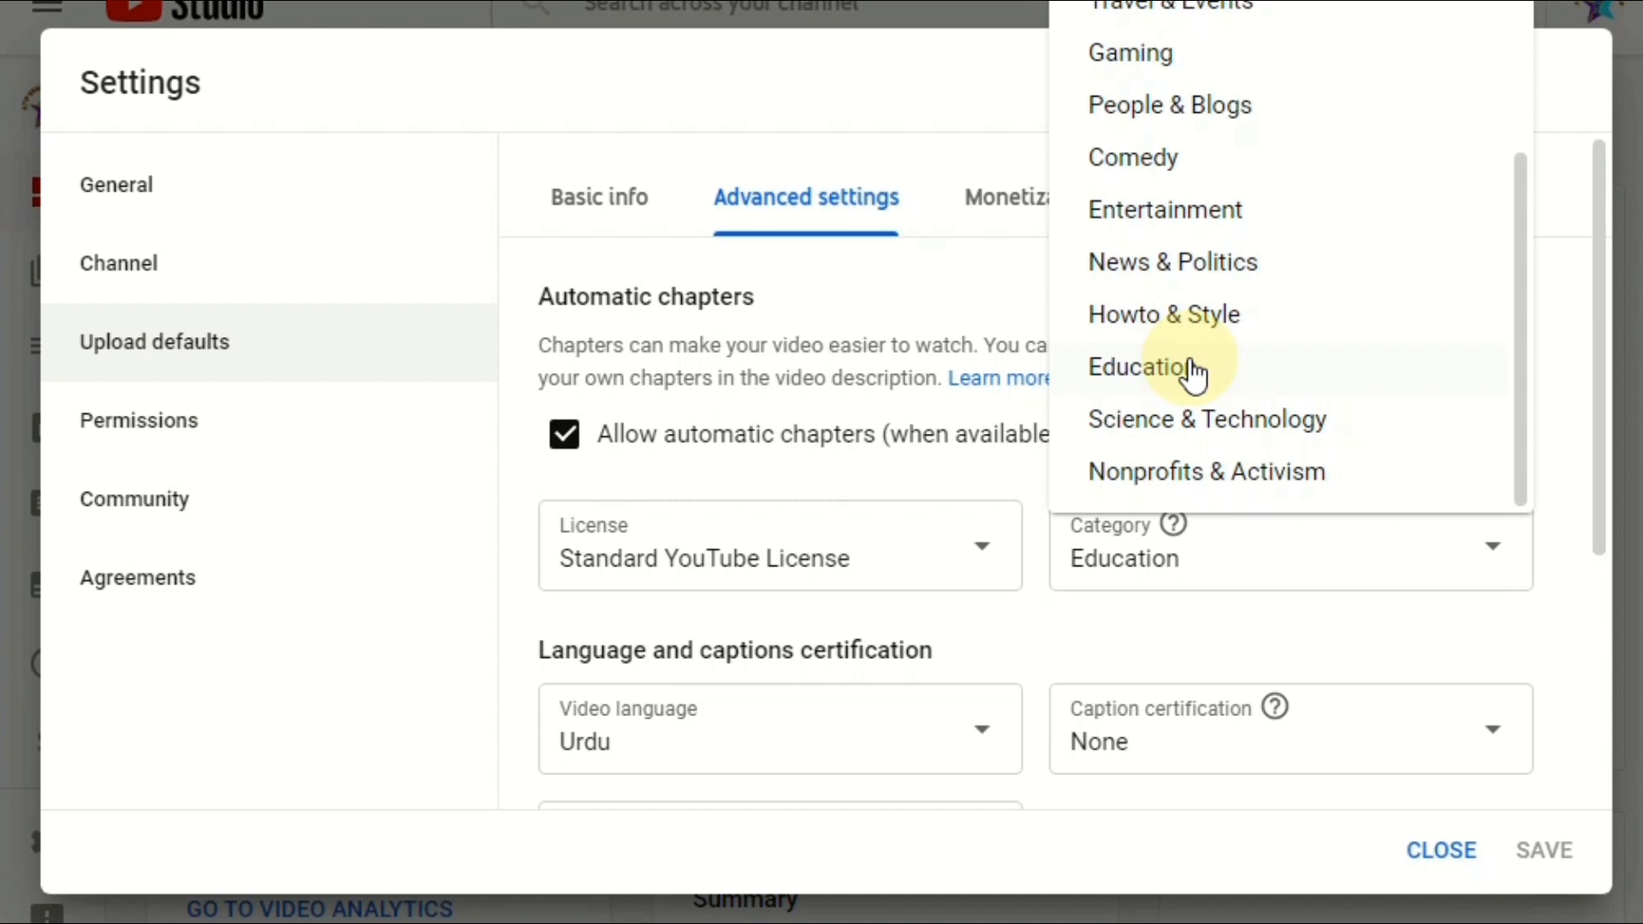
Step: Choose Education as the default category for new uploads
{"action": "left_click", "coordinate": [1137, 367]}
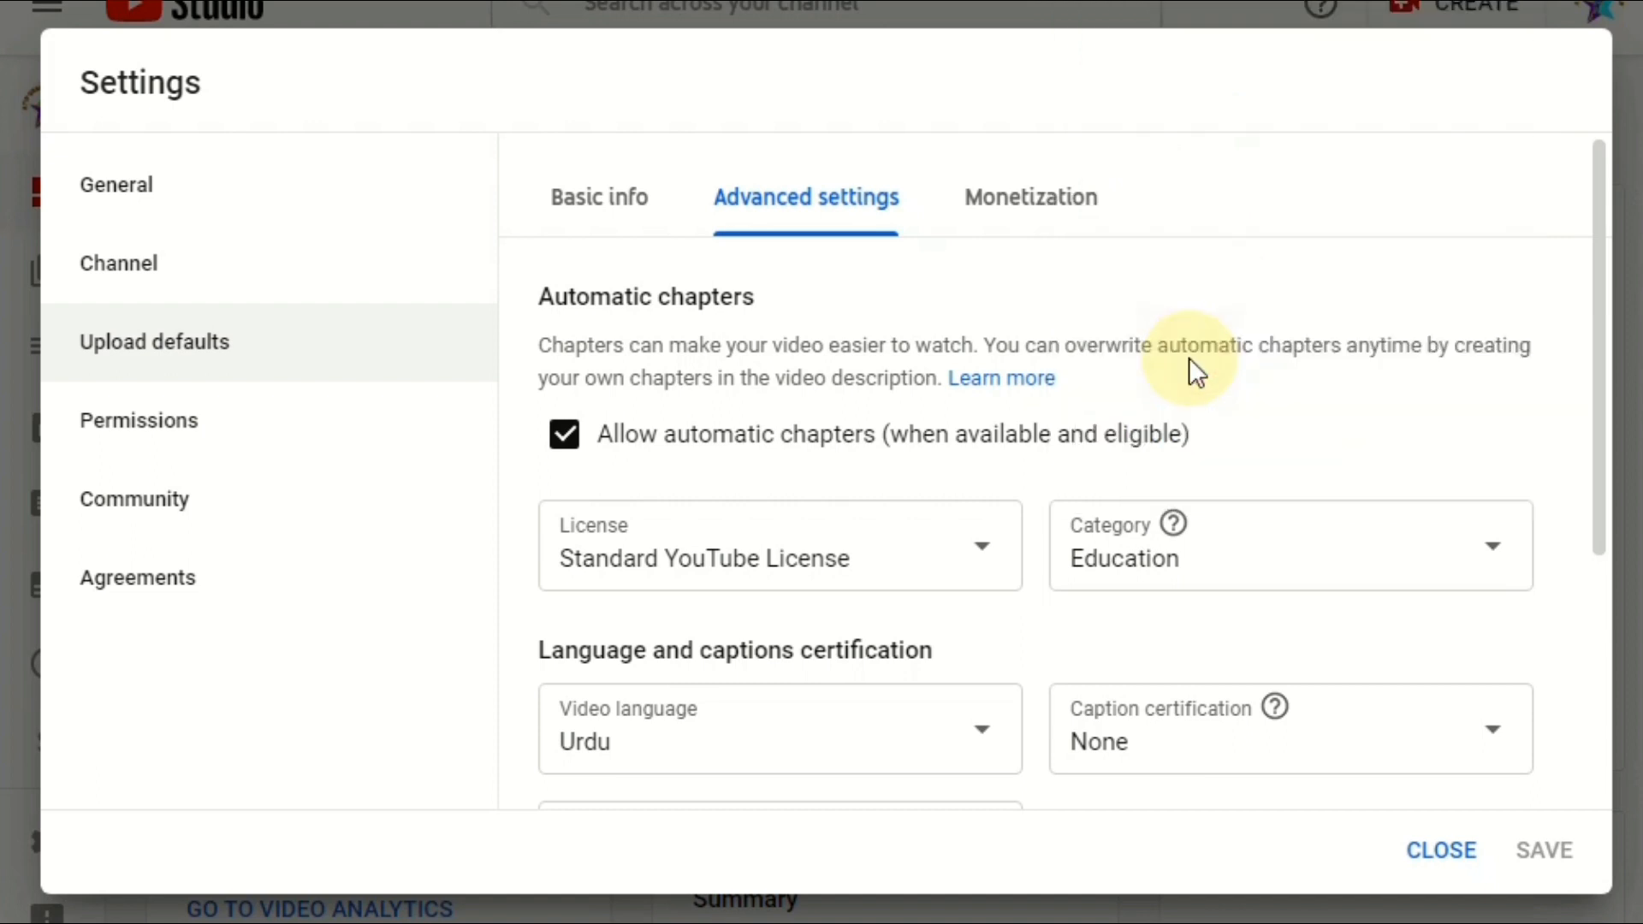
{"action": "mouse_move", "coordinate": [1284, 335]}
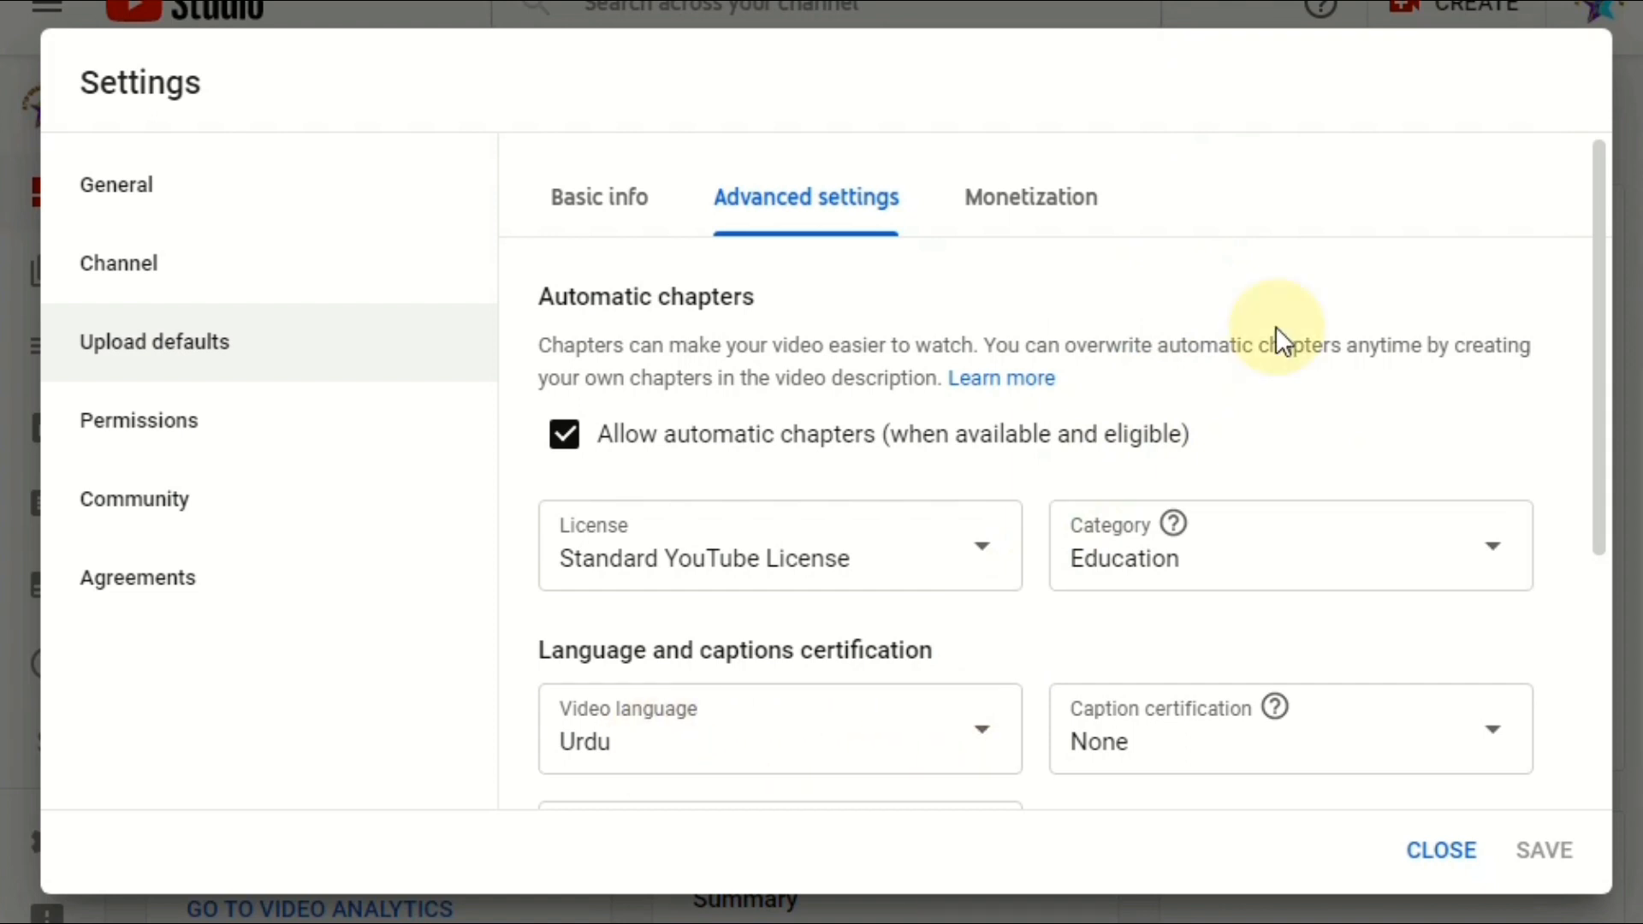